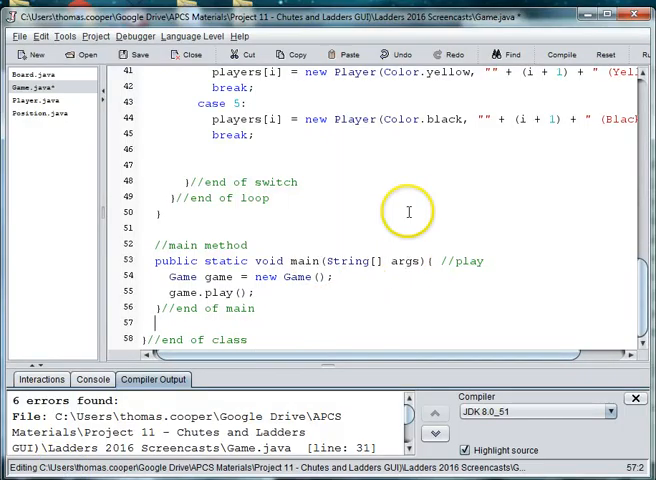
pyautogui.moveTo(422, 167)
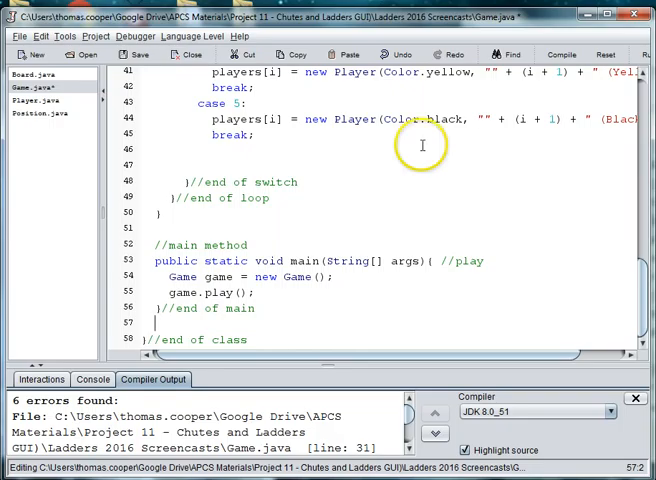
# - Save all files and compile, revealing Board.java's missing Game.getPlayers error on line 29
pyautogui.click(561, 54)
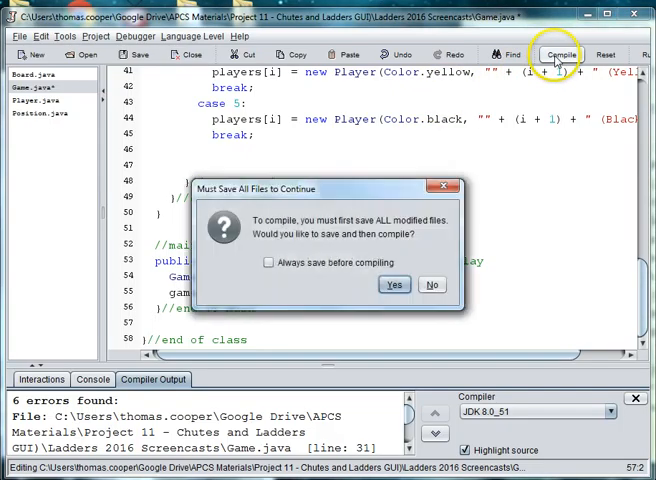
pyautogui.click(393, 284)
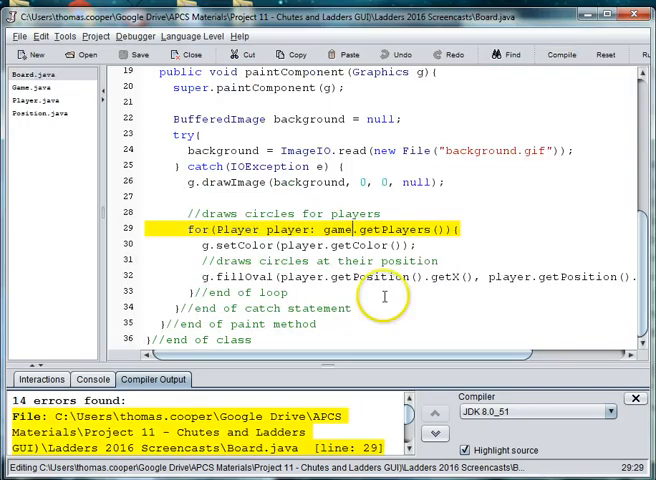
pyautogui.moveTo(548, 271)
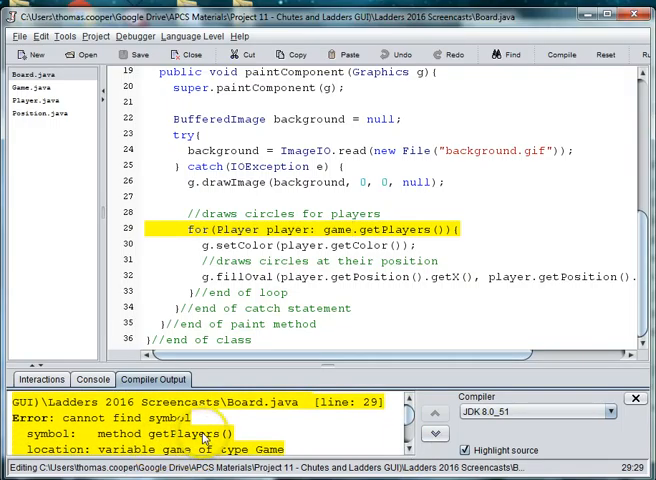
pyautogui.moveTo(636, 305)
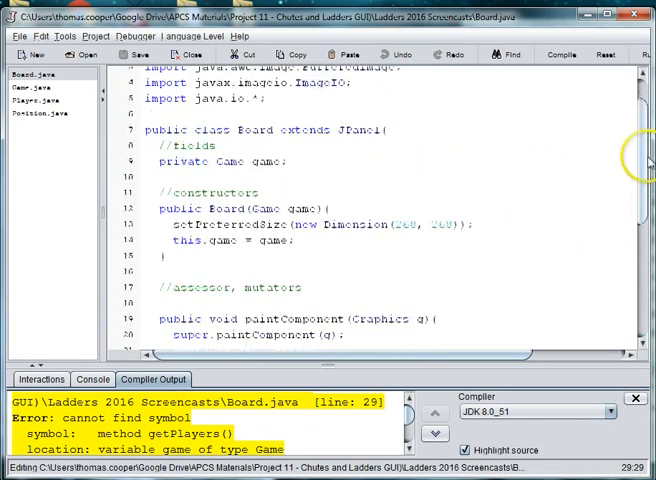
# - Add a 'private Player[] players;' field to the Game class
pyautogui.scroll(3)
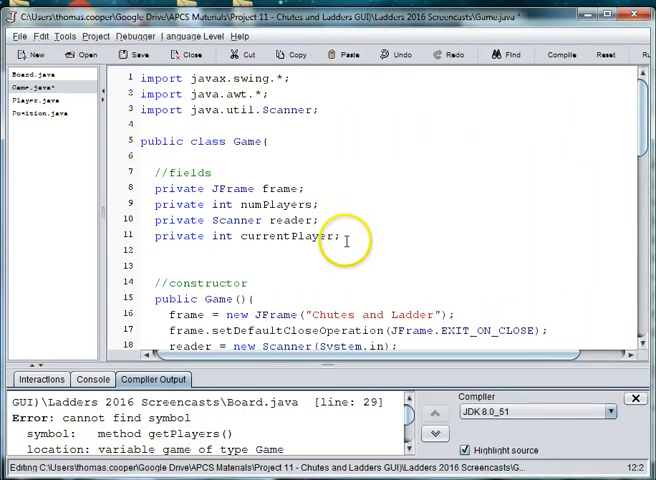
pyautogui.write('private')
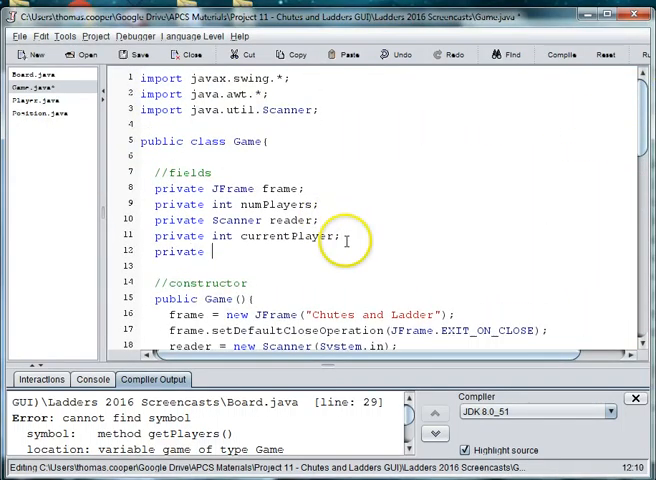
pyautogui.write('Player')
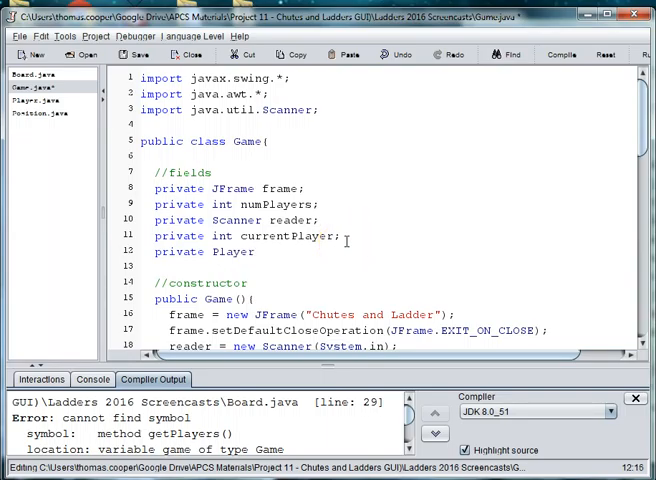
pyautogui.write('[] pla')
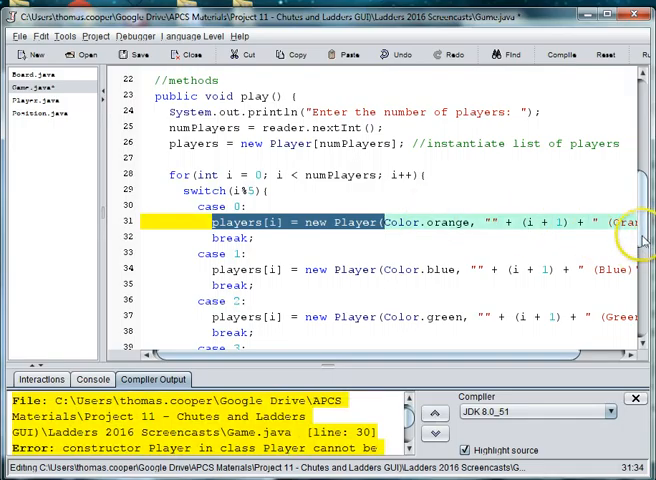
# - Add the accessor 'public Player[] getPlayers() { return players; }' under the accessors comment
pyautogui.scroll(-3)
pyautogui.write('//assessors, mutators')
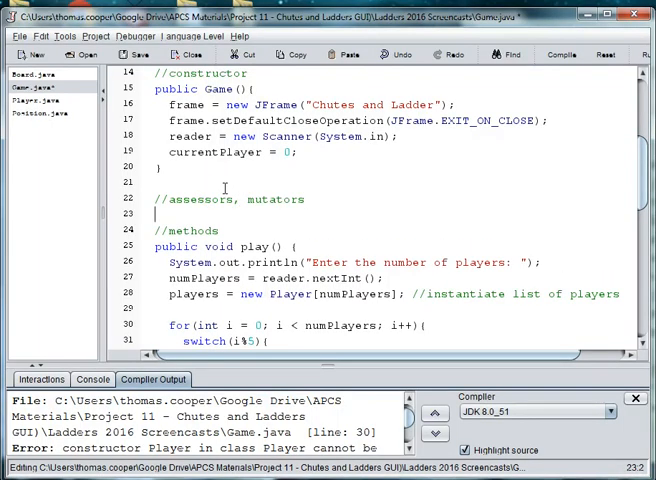
pyautogui.write('public Pl')
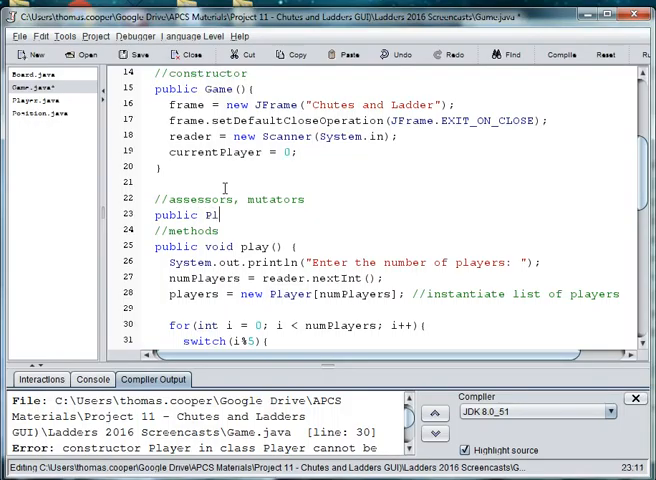
pyautogui.write('ay=')
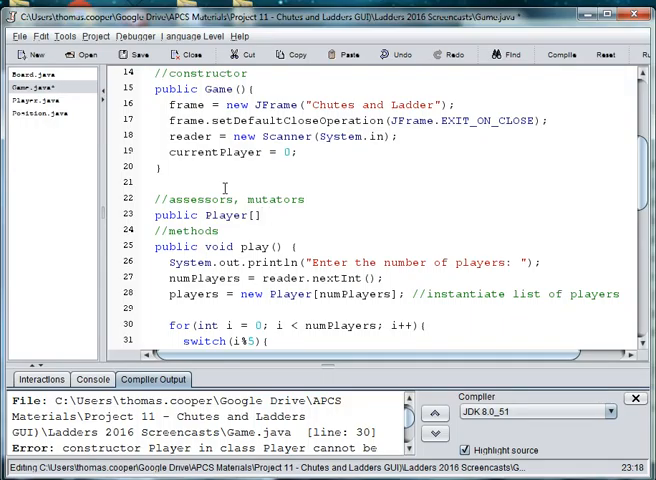
pyautogui.write('getPlay')
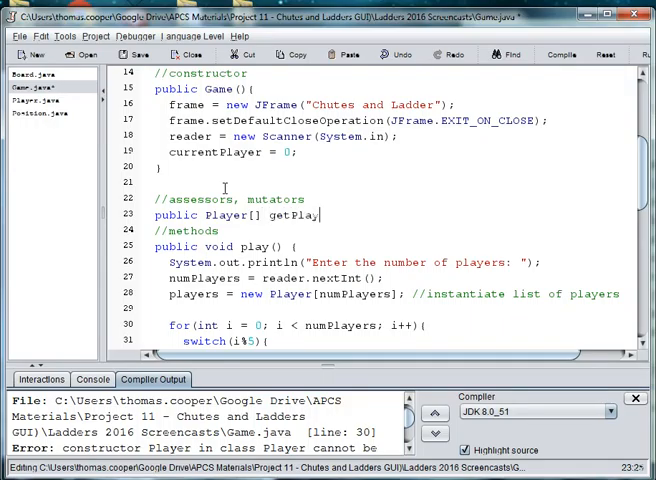
pyautogui.write('ers()')
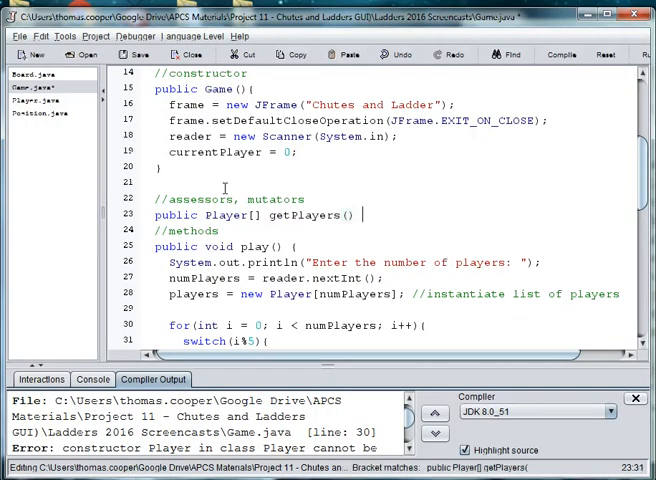
pyautogui.write('{ return')
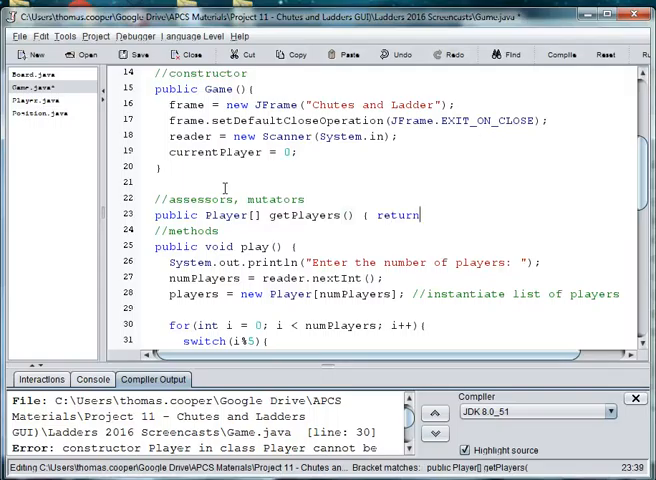
pyautogui.write('players;')
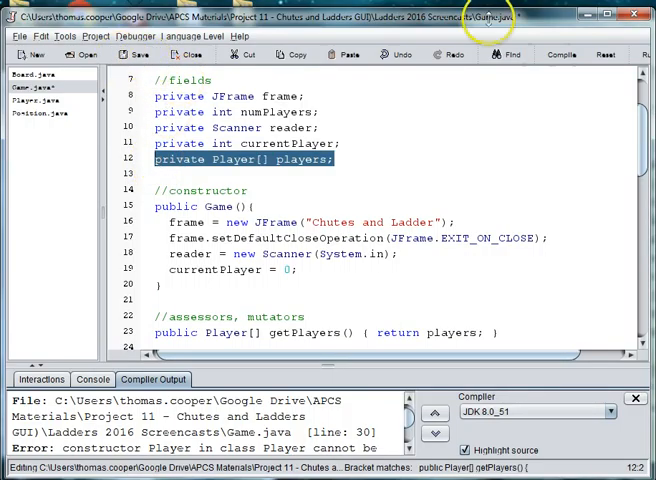
# - Save and recompile, then inspect the colour argument error and open Player.java
pyautogui.click(562, 54)
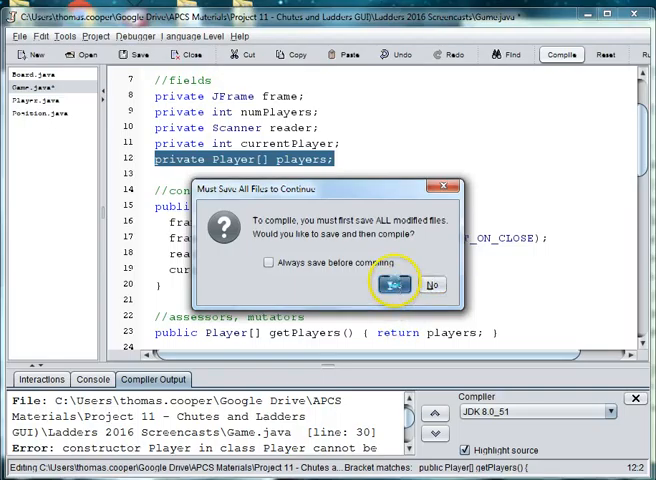
pyautogui.click(392, 284)
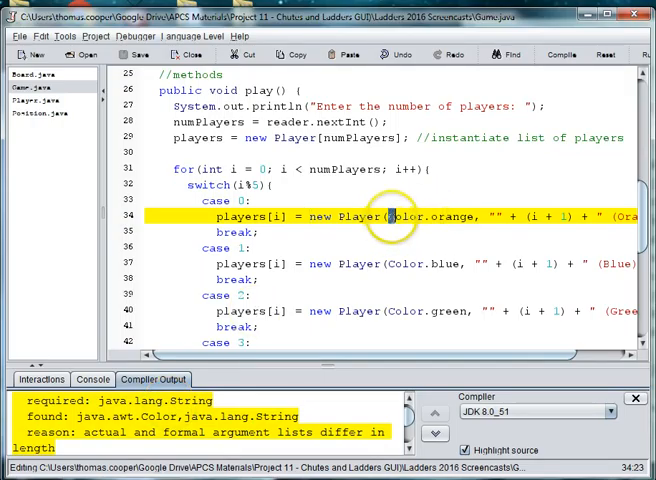
pyautogui.doubleClick(430, 216)
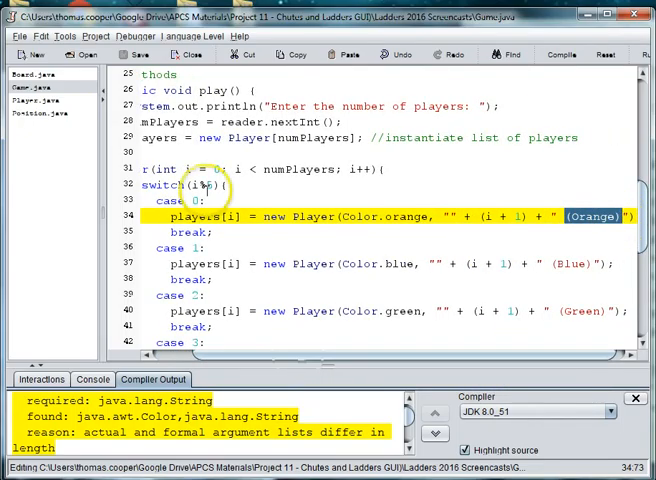
pyautogui.click(31, 101)
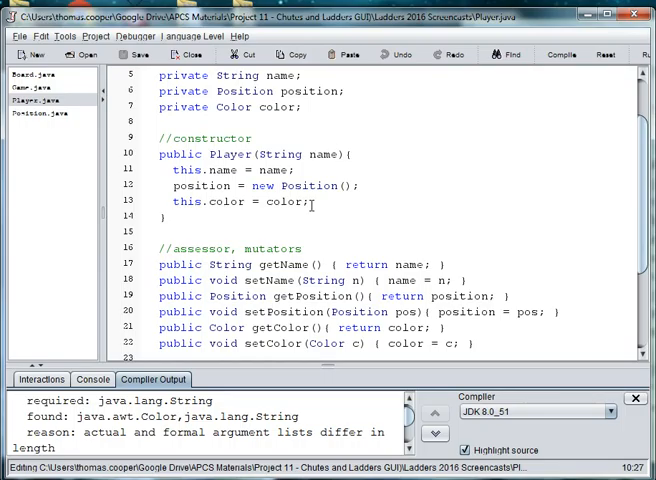
# - Change the constructor to Player(Color color, String name) initialising position, color and name
pyautogui.click(338, 154)
pyautogui.write('Co')
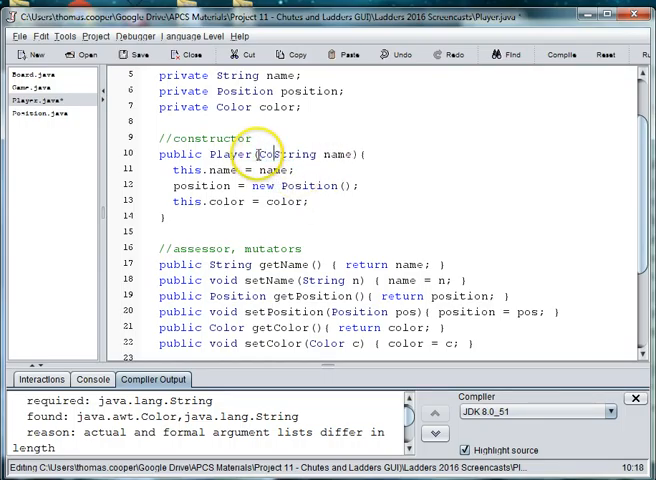
pyautogui.write('color,')
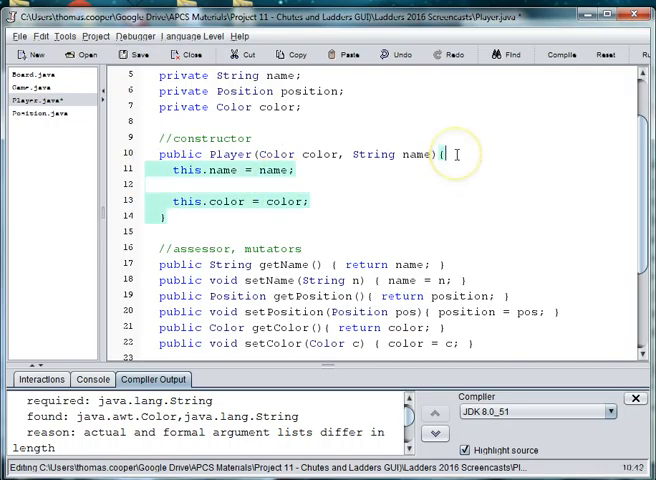
pyautogui.write('position = new Position();')
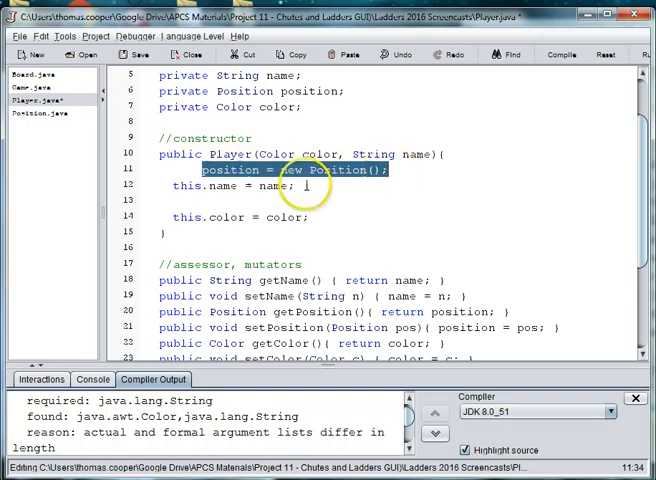
pyautogui.click(205, 170)
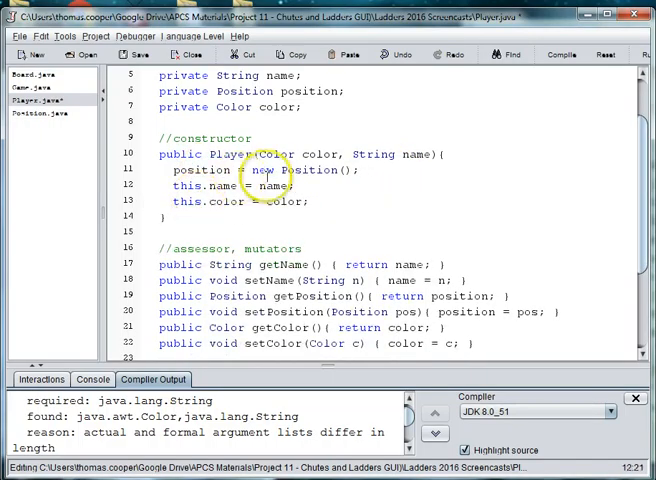
pyautogui.moveTo(313, 201)
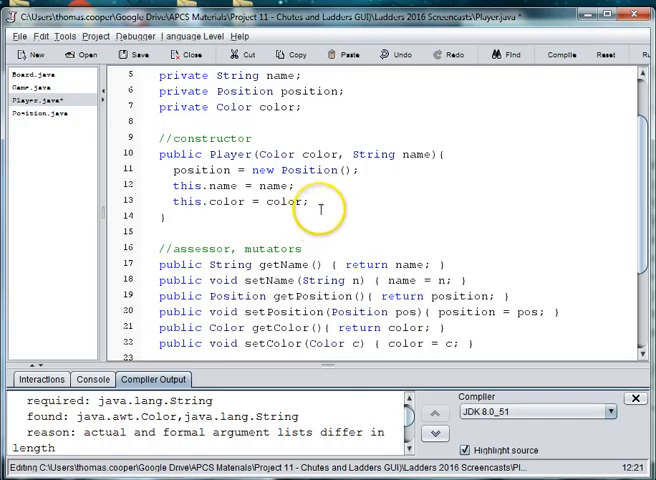
pyautogui.tripleClick(230, 201)
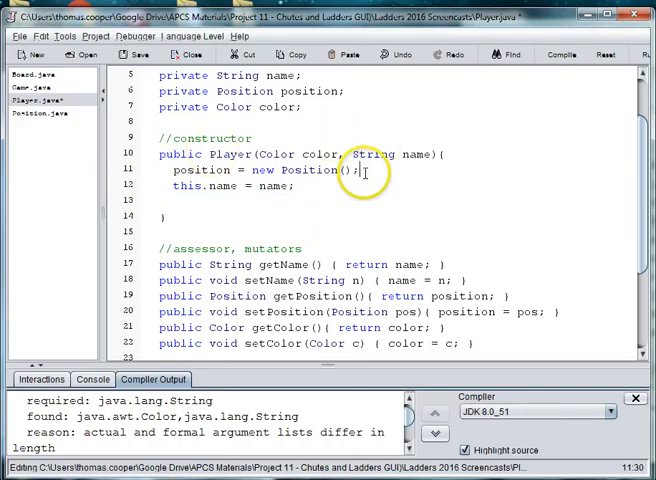
pyautogui.write('this.color = color;')
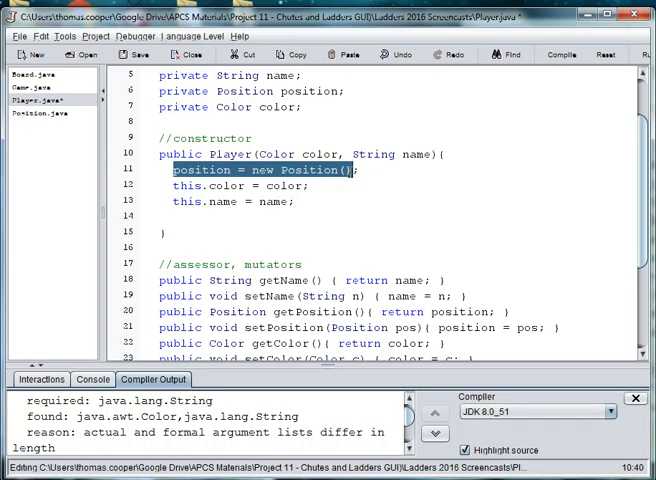
pyautogui.click(237, 170)
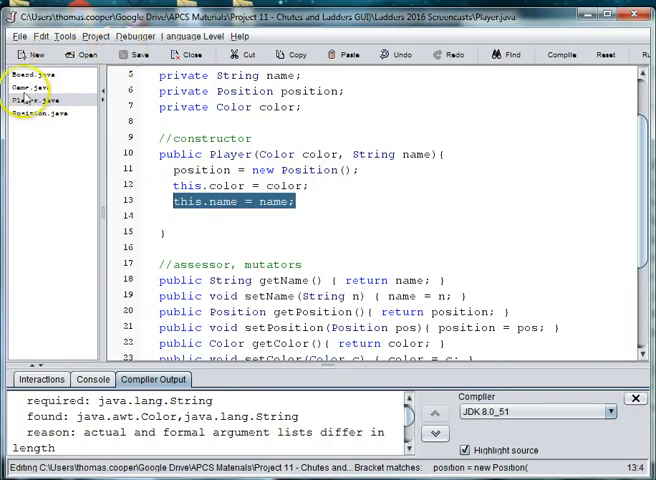
pyautogui.click(33, 87)
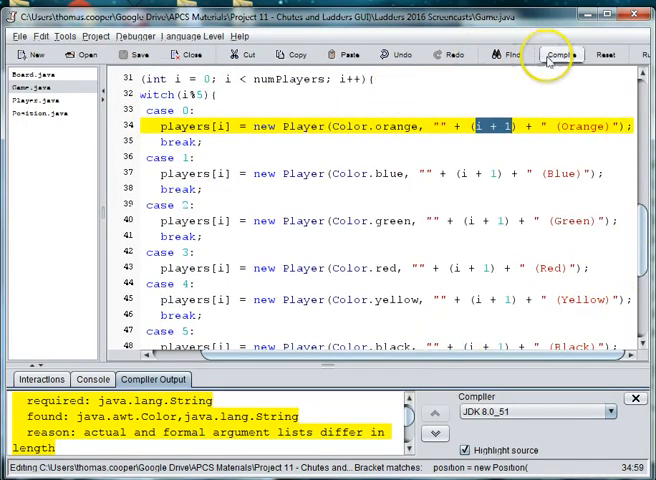
# - Compile the project and confirm 'Compilation completed.' with no errors
pyautogui.click(560, 54)
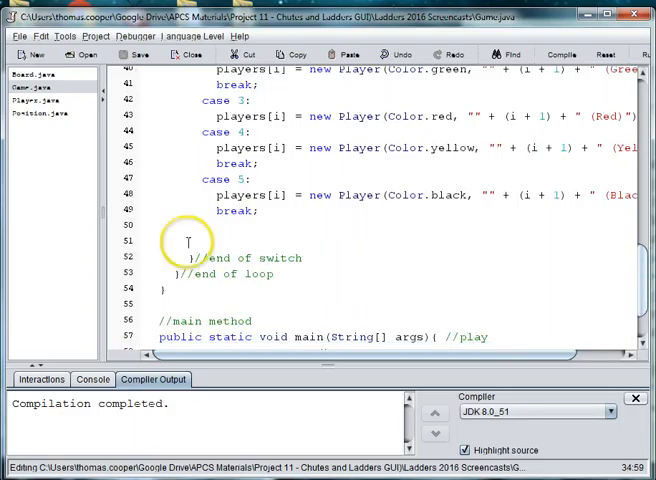
pyautogui.click(170, 240)
pyautogui.write('//')
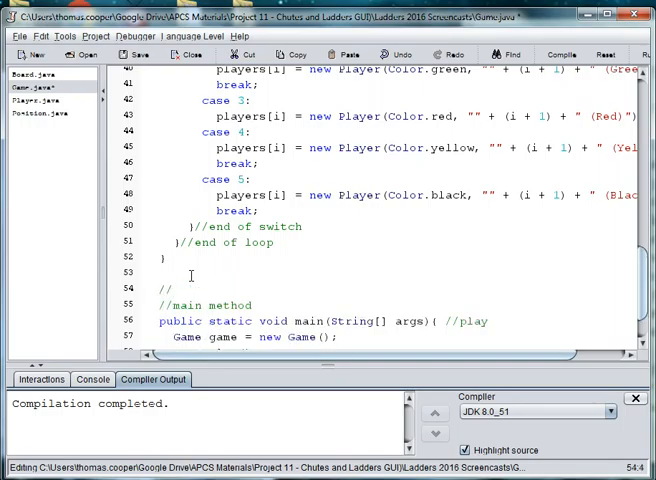
# - Add a //game loop comment, 'boolean win = false;' and a 'while(!win){' loop
pyautogui.write('game loop')
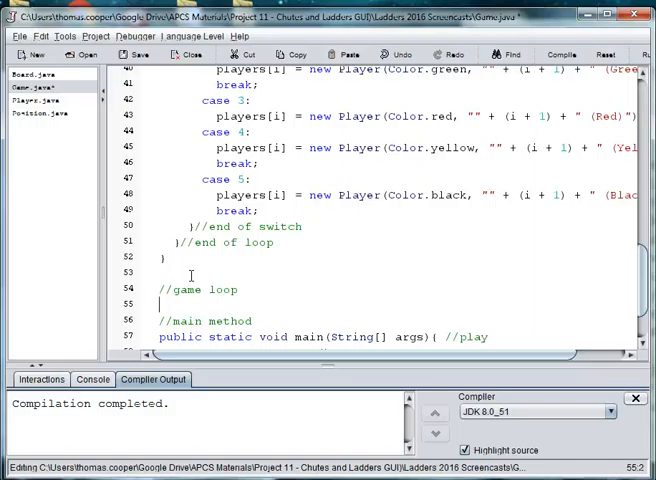
pyautogui.write('bo')
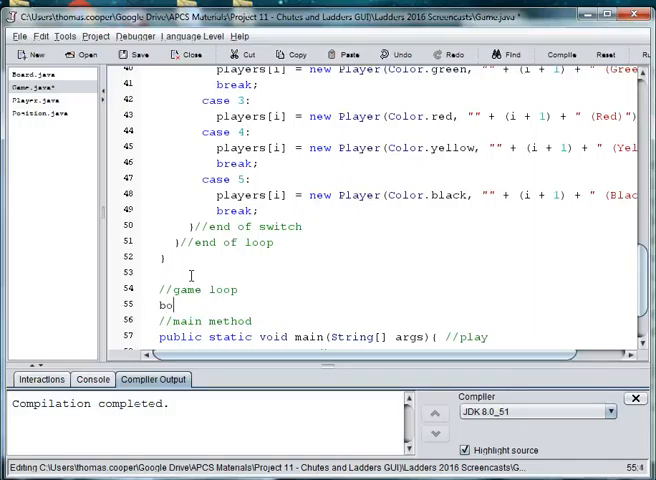
pyautogui.write('olean win =')
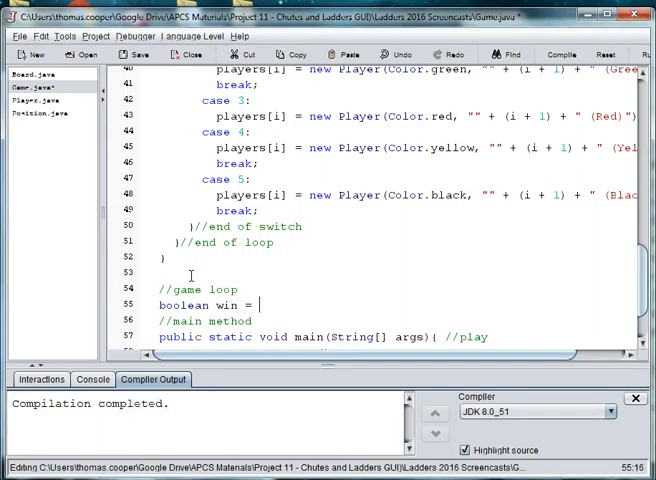
pyautogui.write('false;')
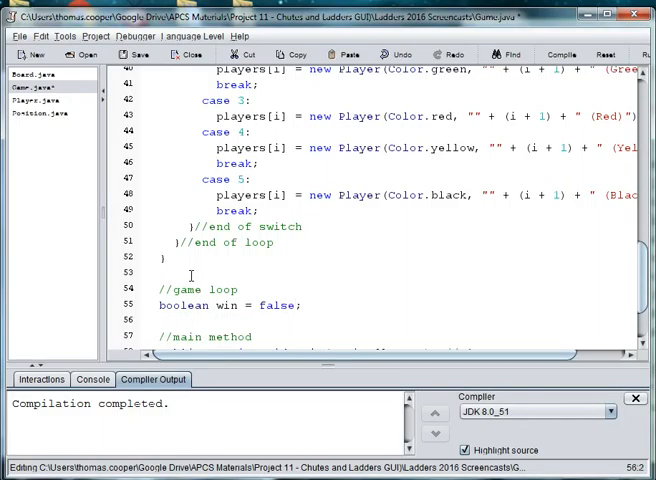
pyautogui.write('while (!')
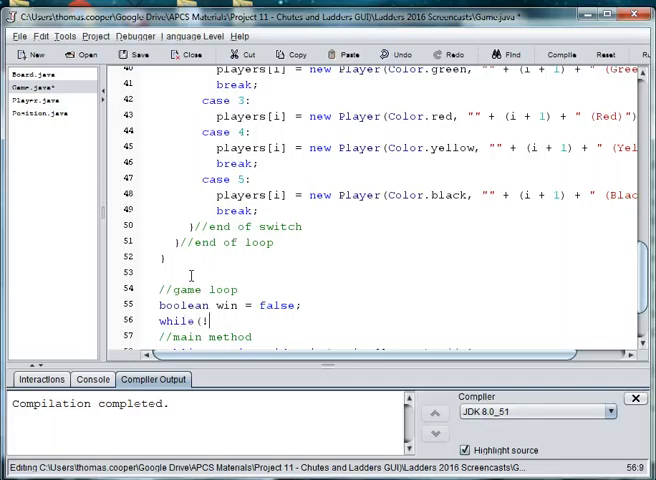
pyautogui.write('win)')
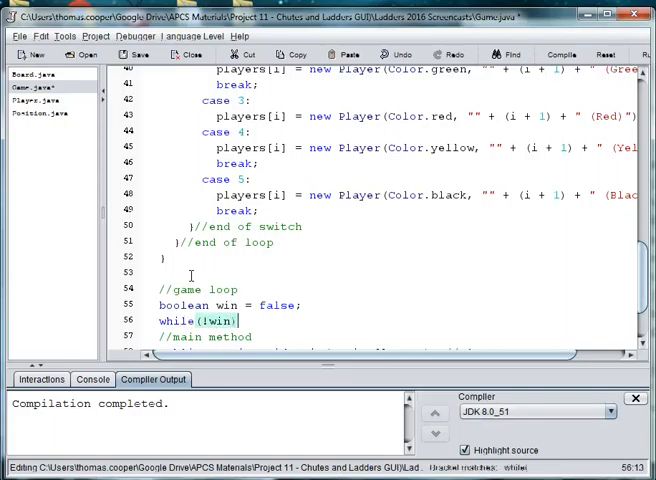
pyautogui.write('{')
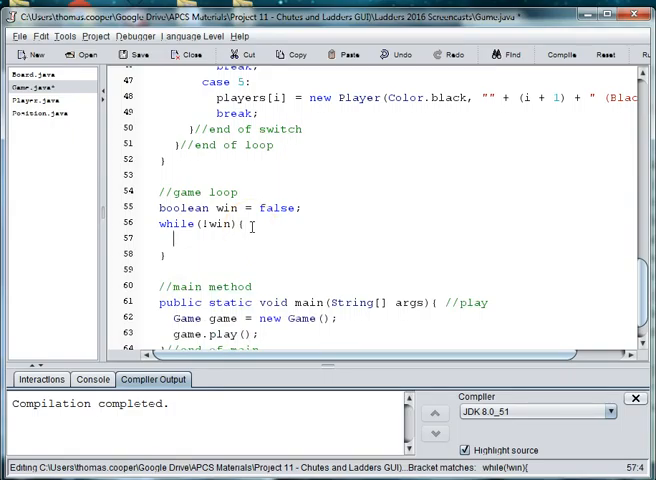
# - Print "Player " + players[currentPlayer].getName() with a roll prompt inside the loop
pyautogui.write('System.out.')
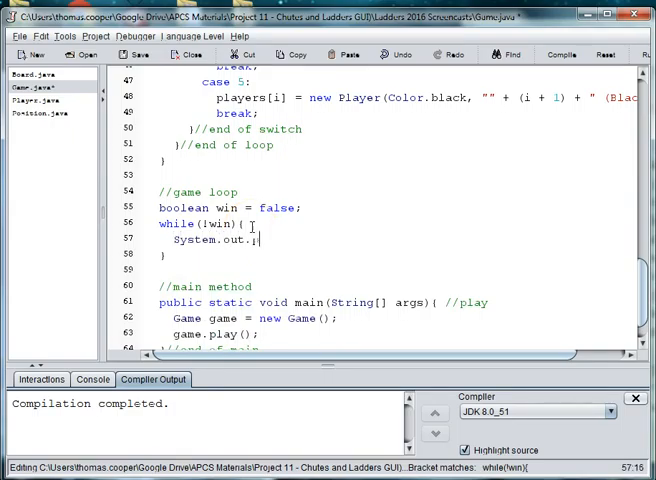
pyautogui.write('print(')
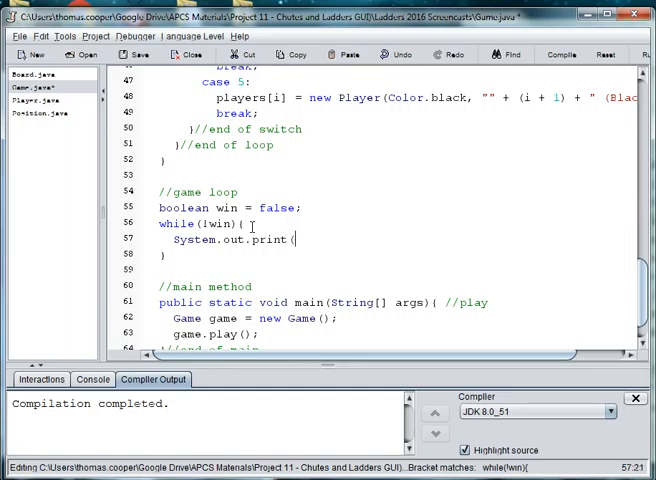
pyautogui.write('"Play')
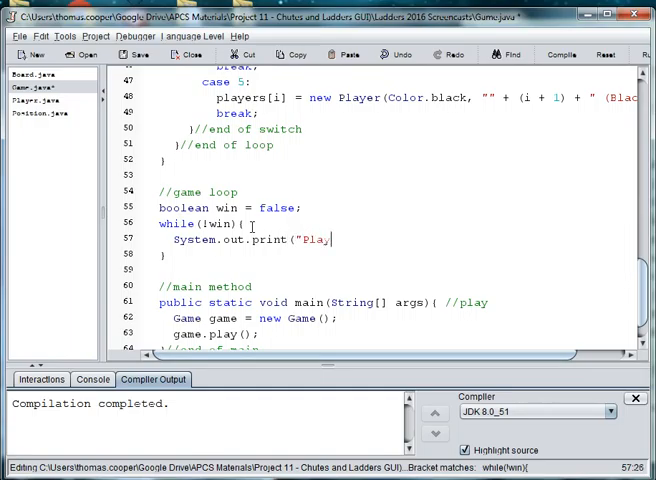
pyautogui.write('er "')
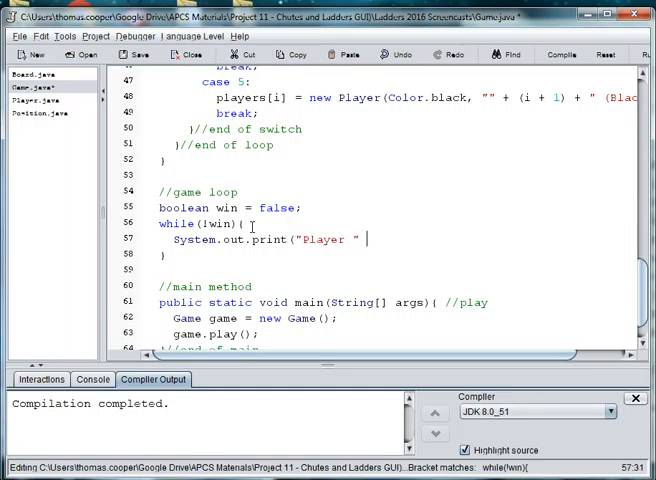
pyautogui.write('+ players')
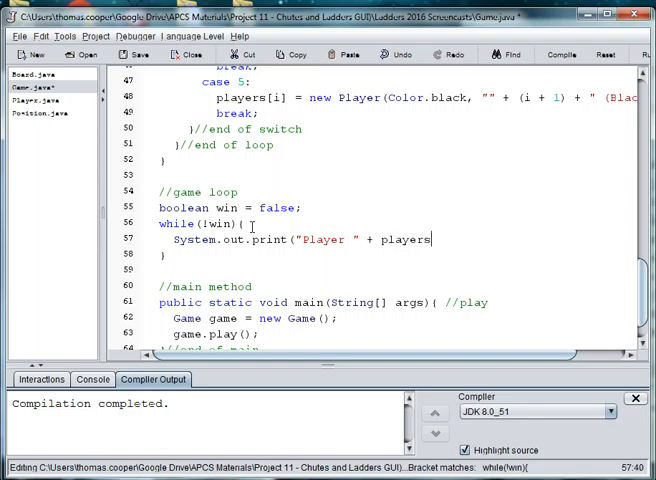
pyautogui.write('[curr')
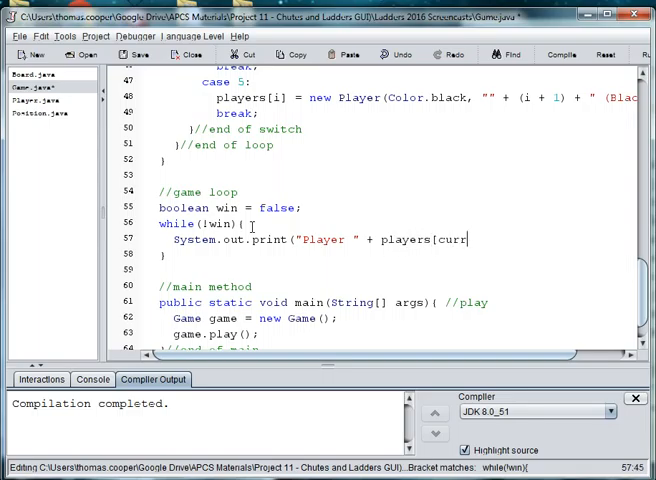
pyautogui.write('entPlayer')
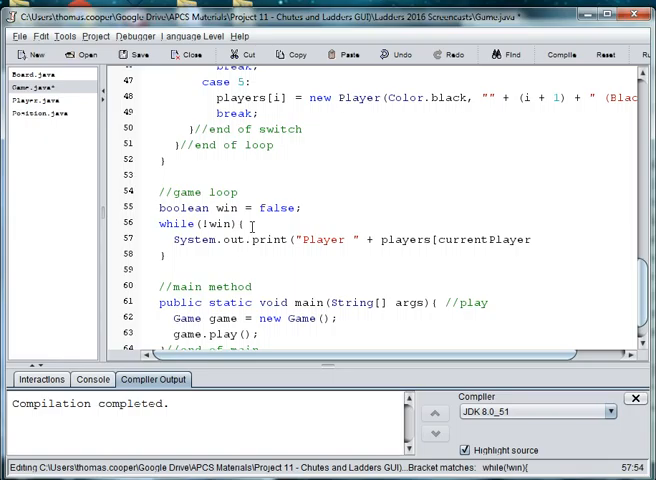
pyautogui.write('.getN')
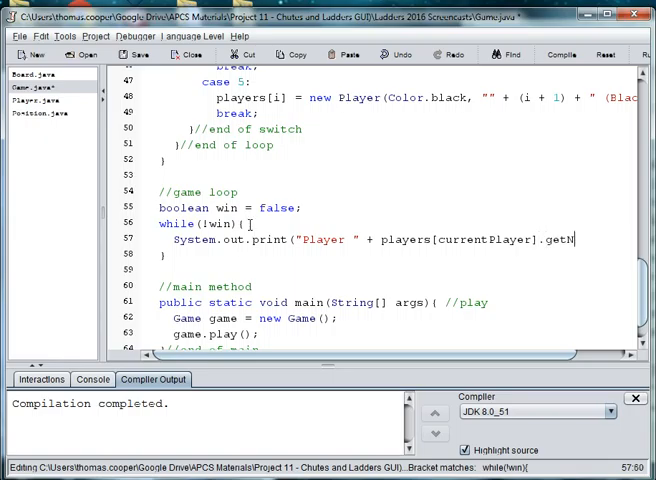
pyautogui.write('ame()')
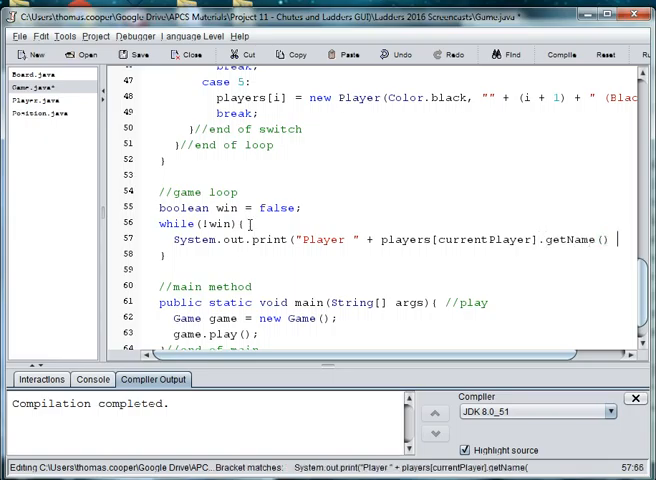
pyautogui.write('+ "\'s turn.  Type')
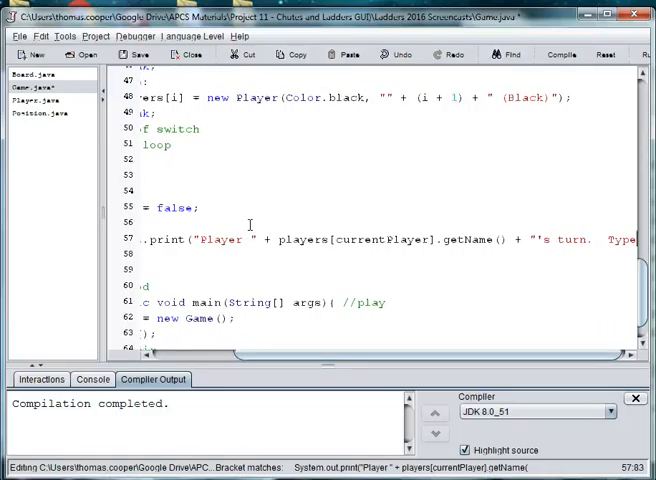
pyautogui.hscroll(-3)
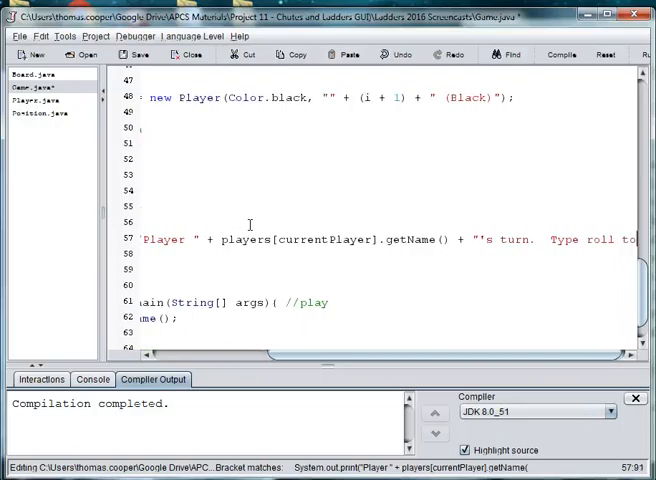
pyautogui.hscroll(3)
pyautogui.write(' roll')
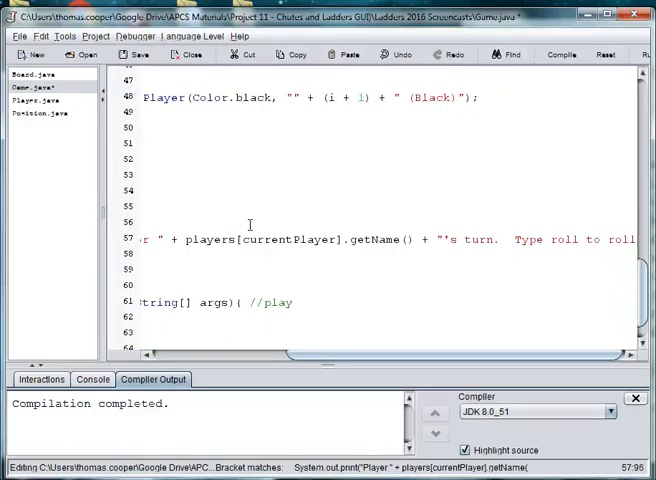
pyautogui.moveTo(560, 240)
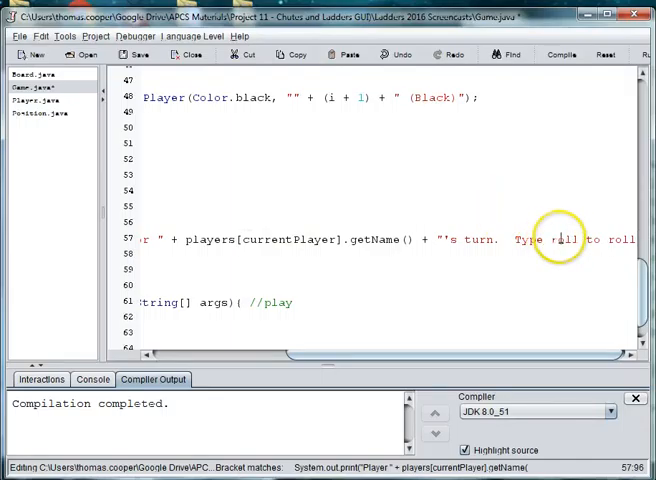
pyautogui.doubleClick(562, 239)
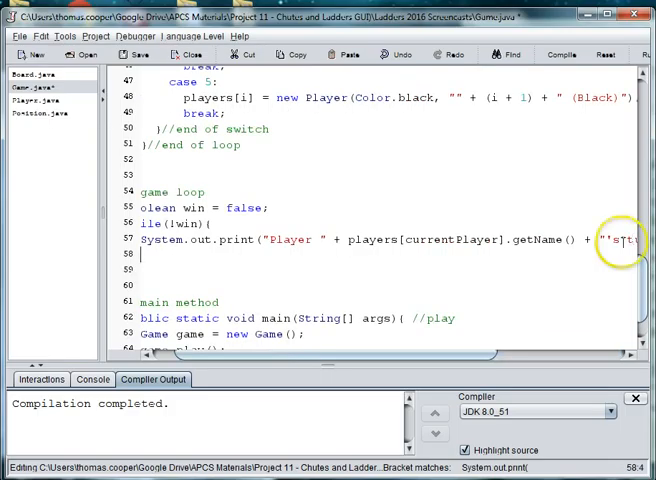
pyautogui.doubleClick(454, 239)
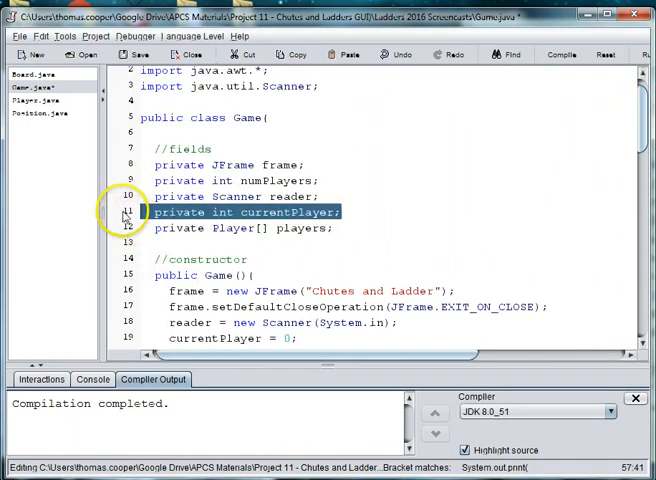
pyautogui.scroll(-3)
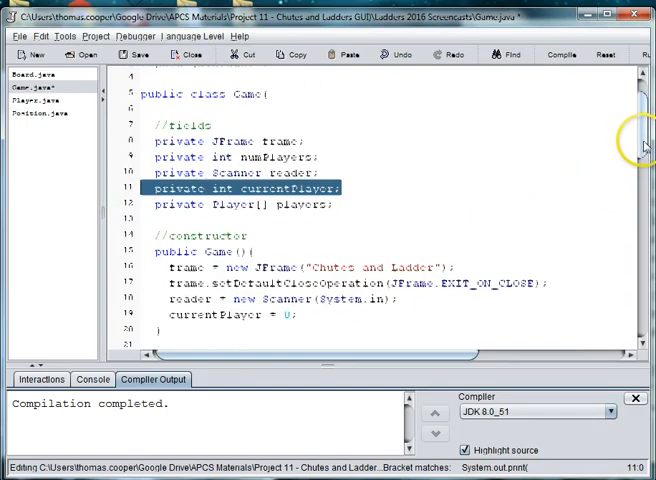
pyautogui.scroll(-3)
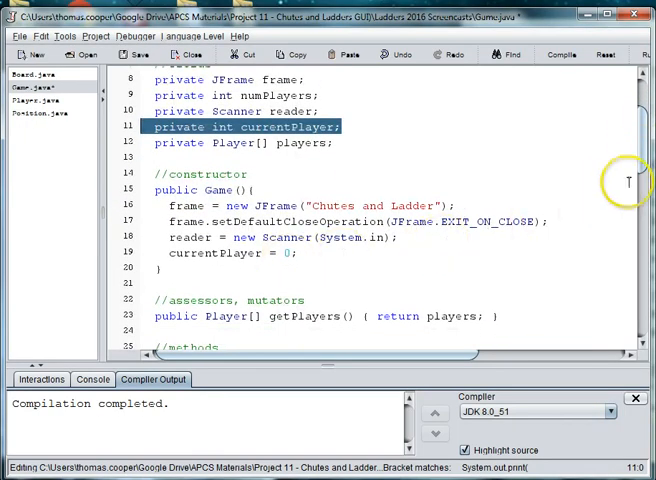
pyautogui.scroll(-3)
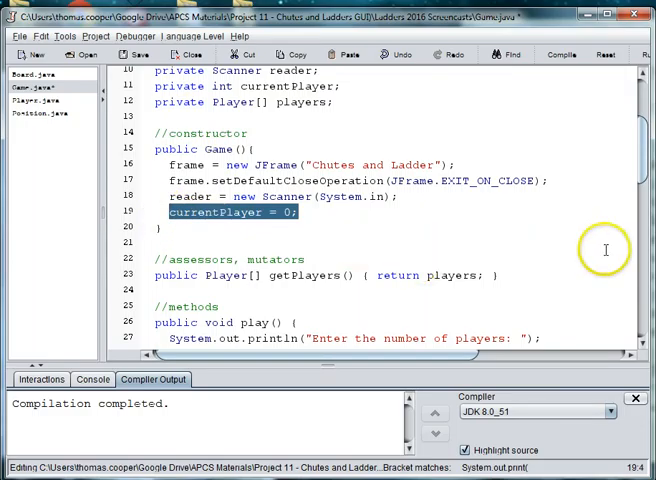
pyautogui.scroll(-3)
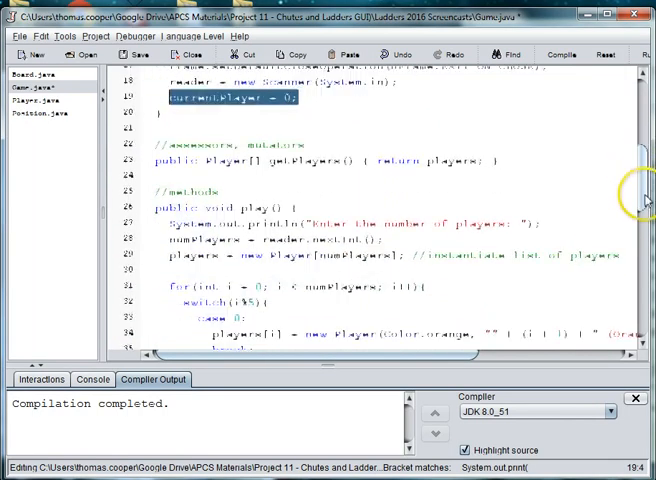
pyautogui.scroll(-3)
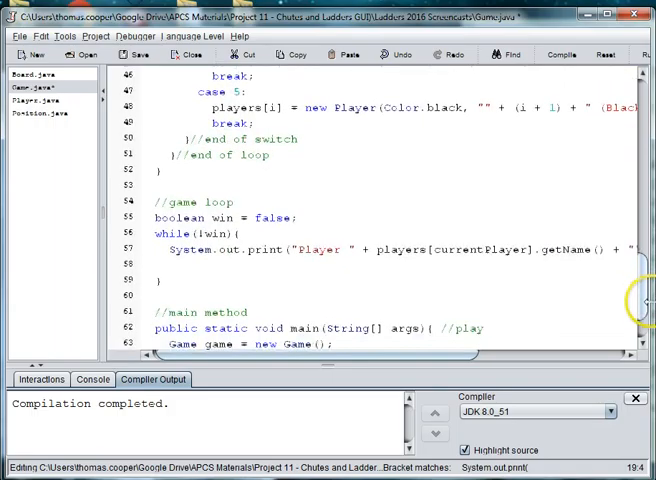
pyautogui.scroll(-3)
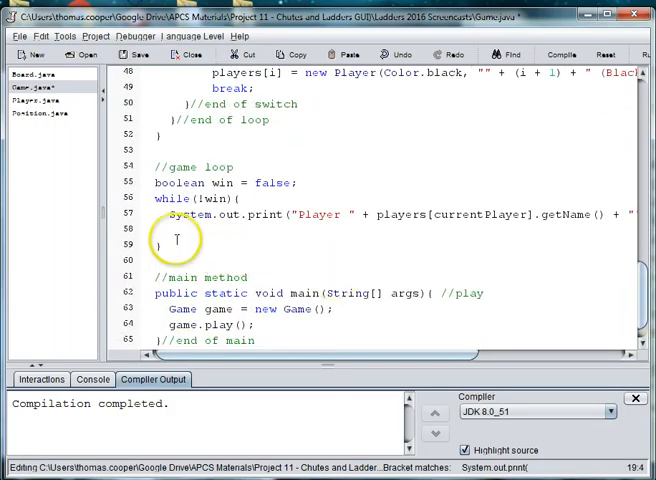
pyautogui.hscroll(3)
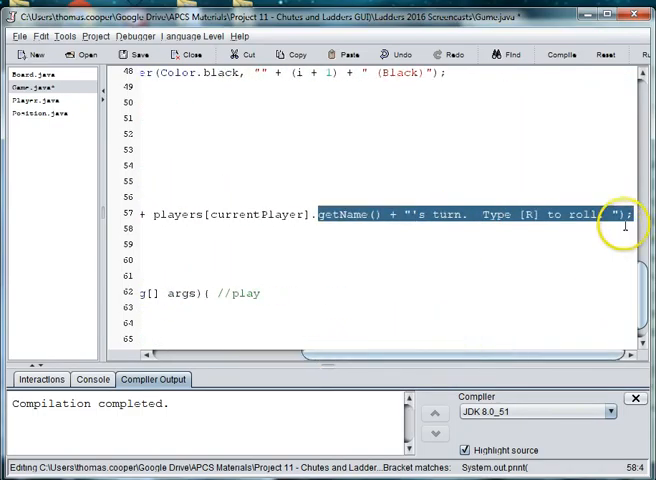
# - Make the loop wait for input with 'scanner.next();'
pyautogui.hscroll(-3)
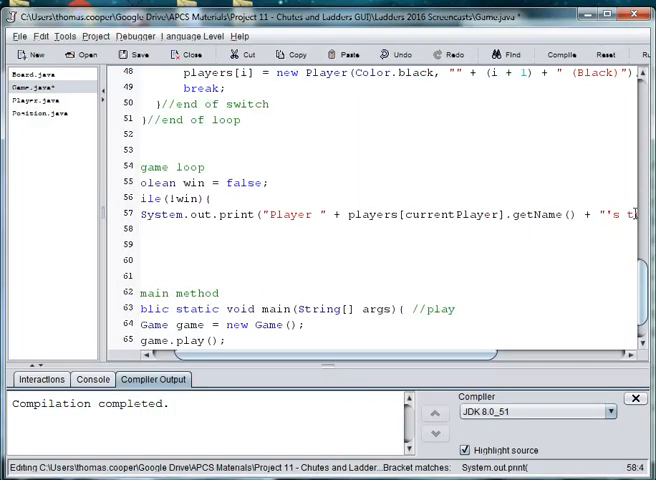
pyautogui.write('s')
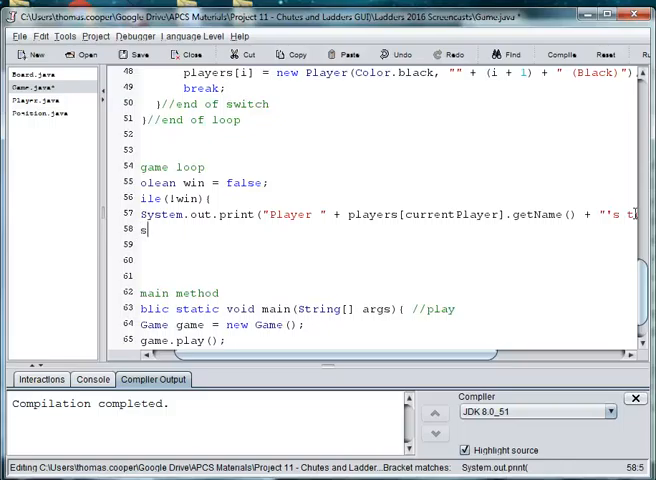
pyautogui.write('canne')
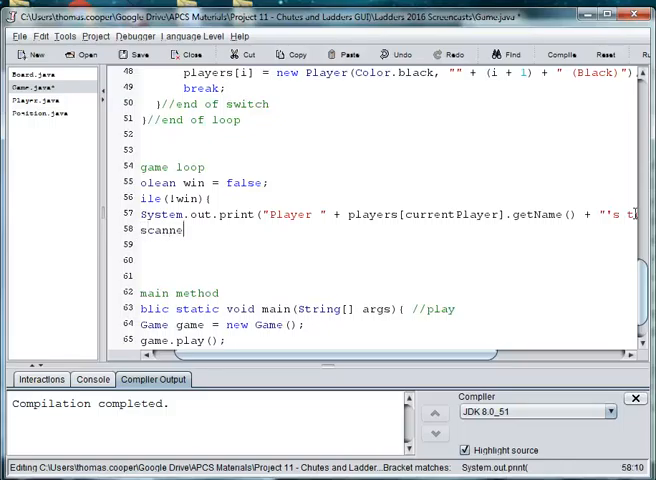
pyautogui.write('.next()')
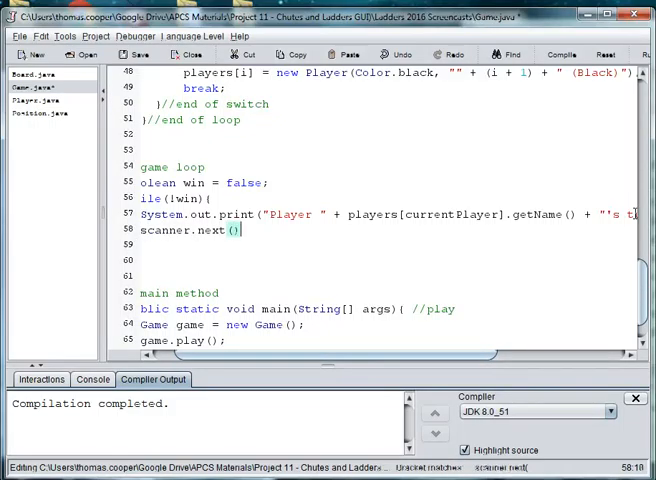
pyautogui.write(';')
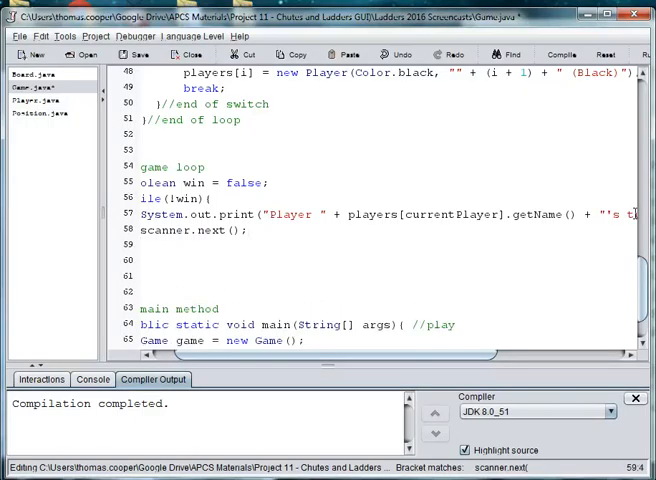
# - Set win from the current player's roll with 'win = players[currentPlayer].roll();'
pyautogui.write('win =')
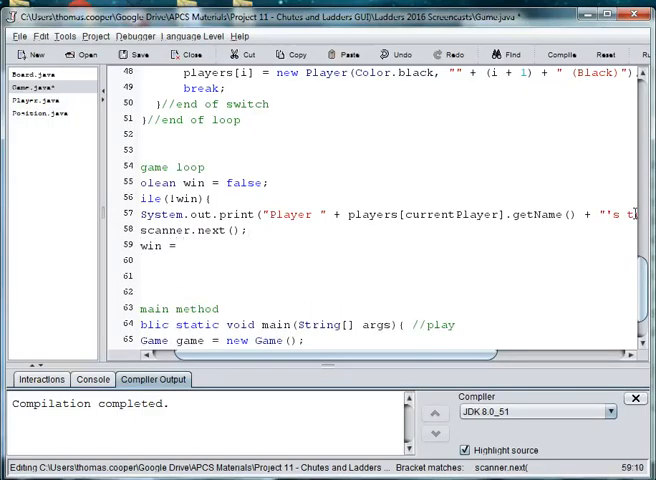
pyautogui.write('players')
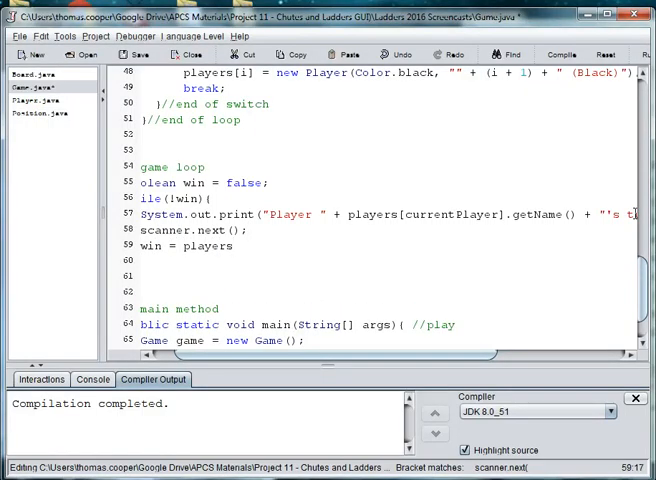
pyautogui.write('[curr')
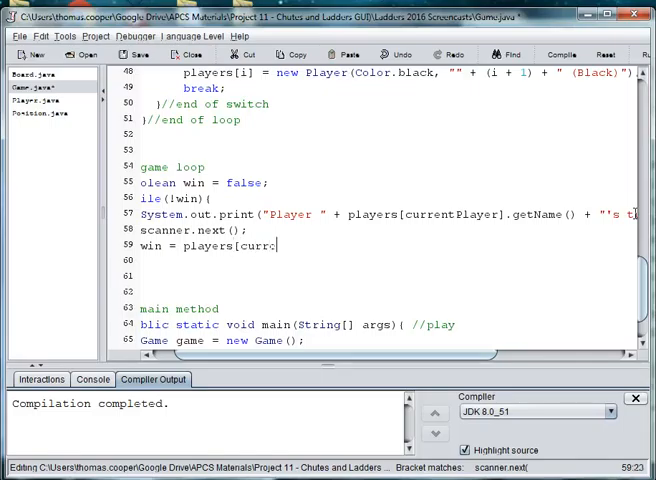
pyautogui.write('entPlayer')
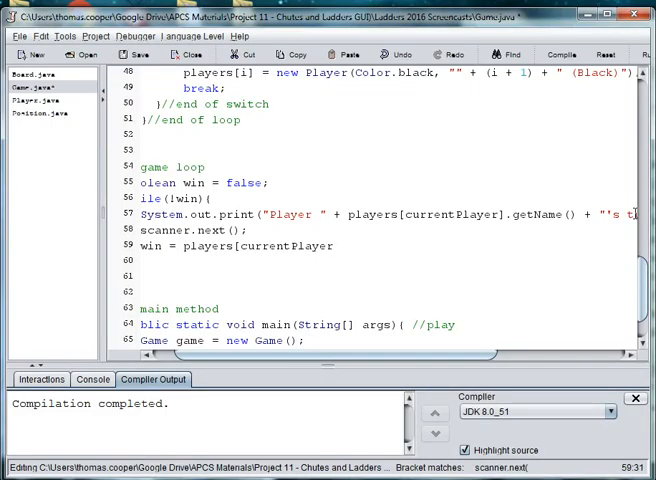
pyautogui.write('.rol')
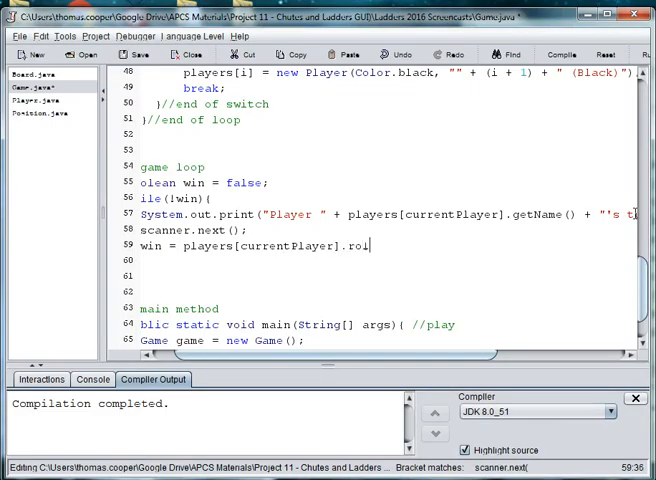
pyautogui.write('l();')
pyautogui.click(382, 260)
pyautogui.write('//graphics')
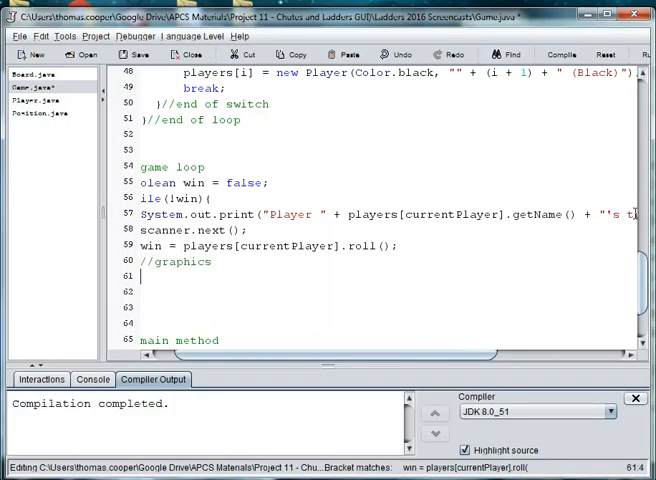
# - Create the panel with 'JPanel board = new Board(this);' under //graphics
pyautogui.write('J')
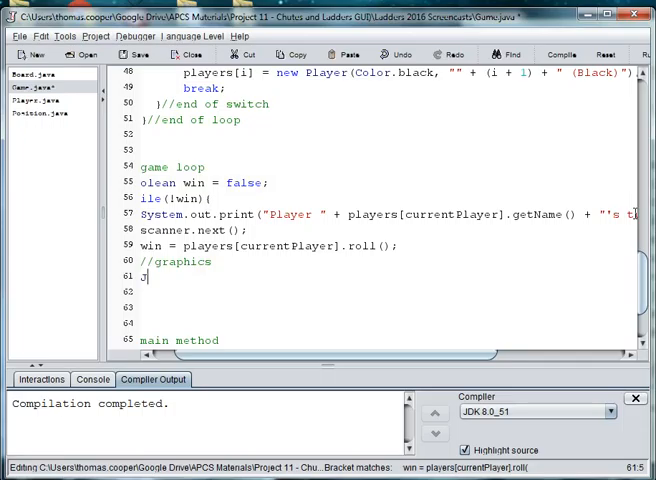
pyautogui.write('Panel')
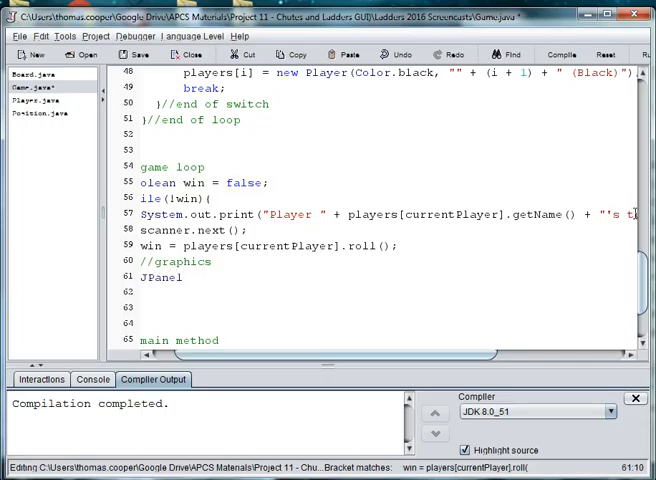
pyautogui.write('board = new')
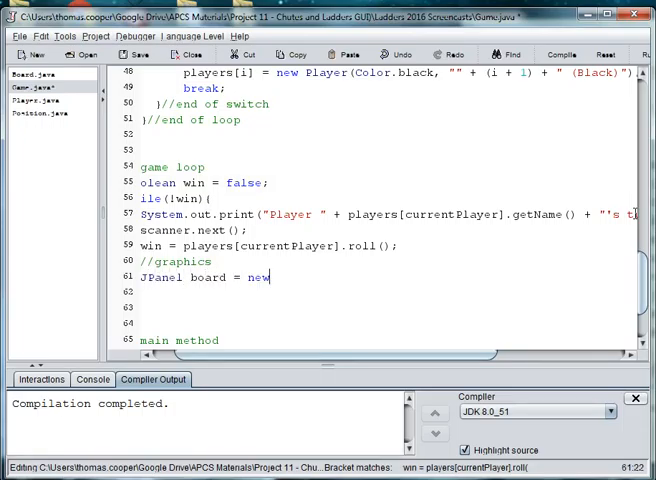
pyautogui.write('Boaard(t')
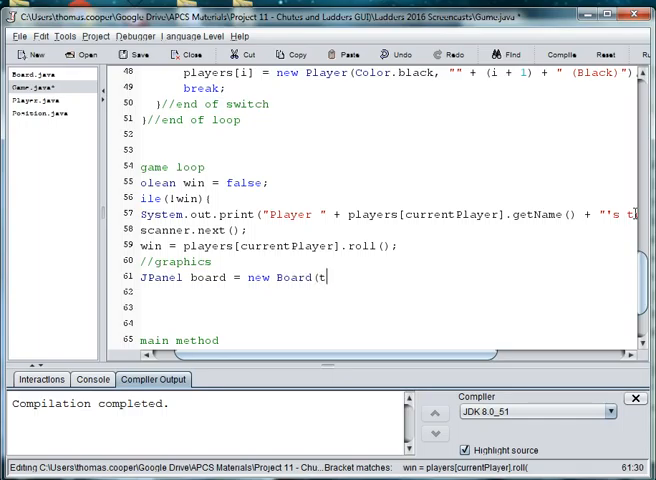
pyautogui.write('his);')
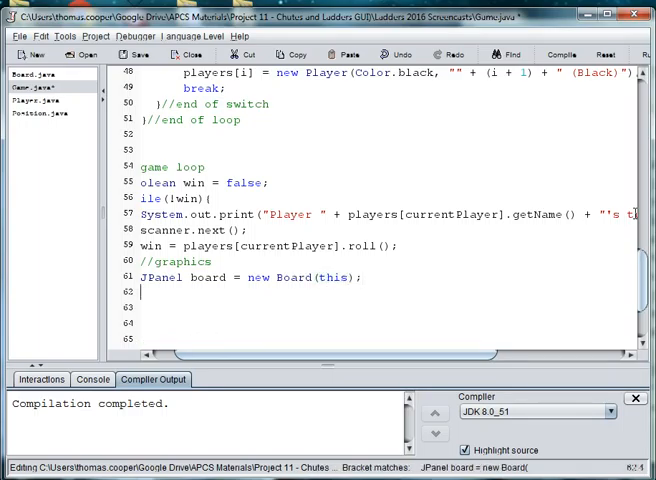
# - Add the board to frame.getContentPane(), then pack the frame and make it visible
pyautogui.write('frame.getC')
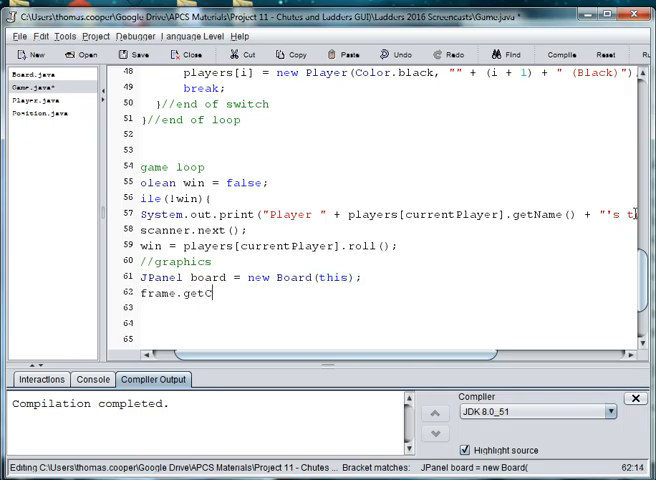
pyautogui.write('ontent')
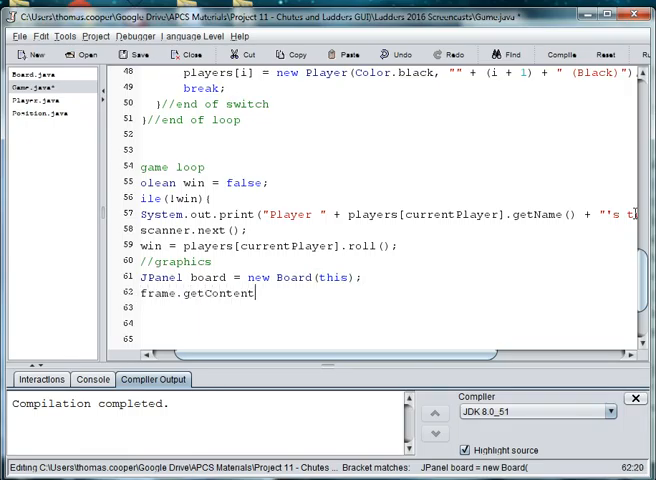
pyautogui.write('Pane')
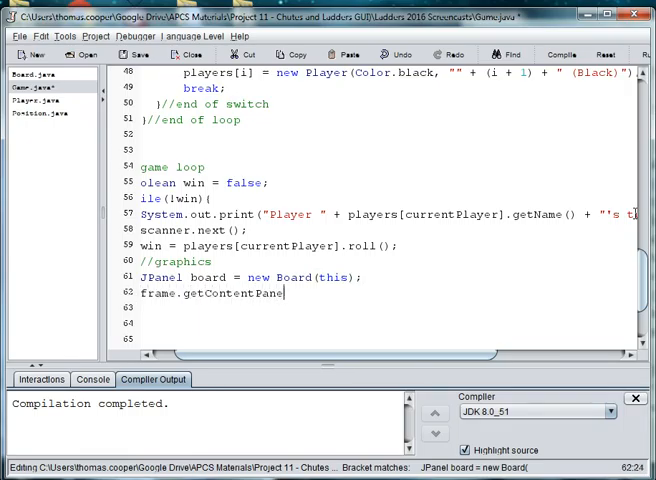
pyautogui.write('().add(b')
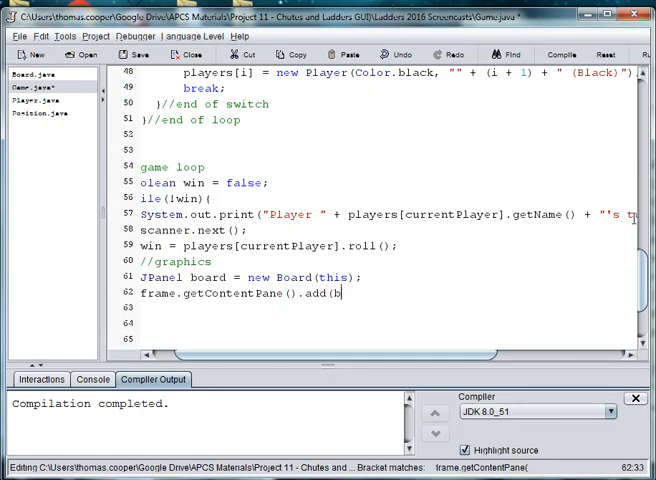
pyautogui.write('oard)')
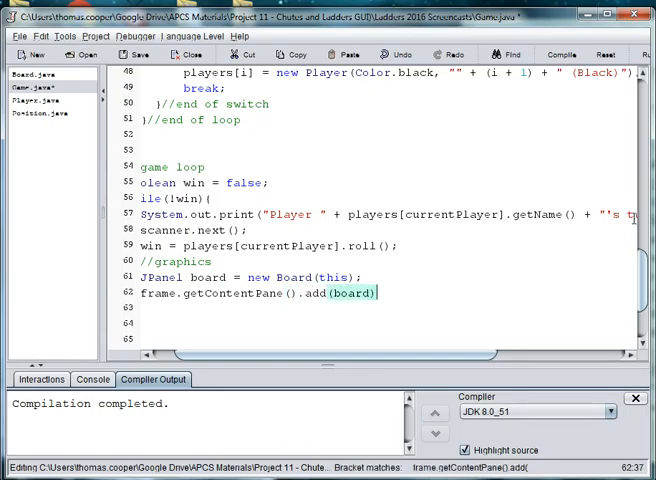
pyautogui.write('fram.')
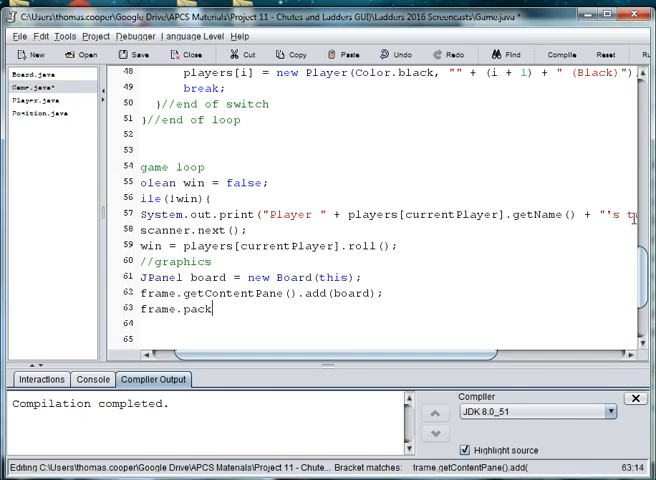
pyautogui.write('fram')
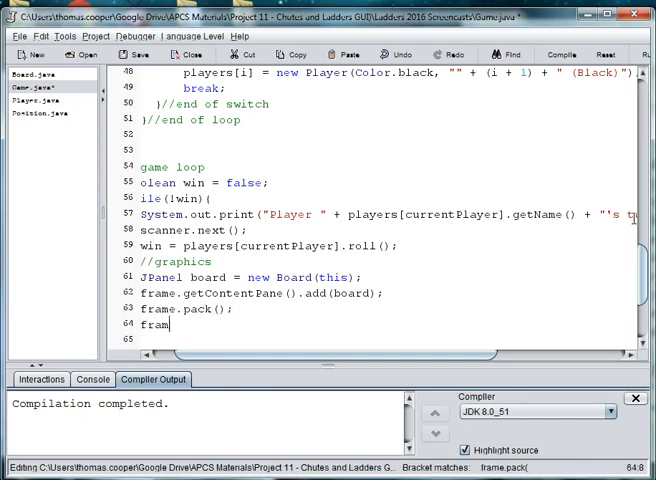
pyautogui.write('s')
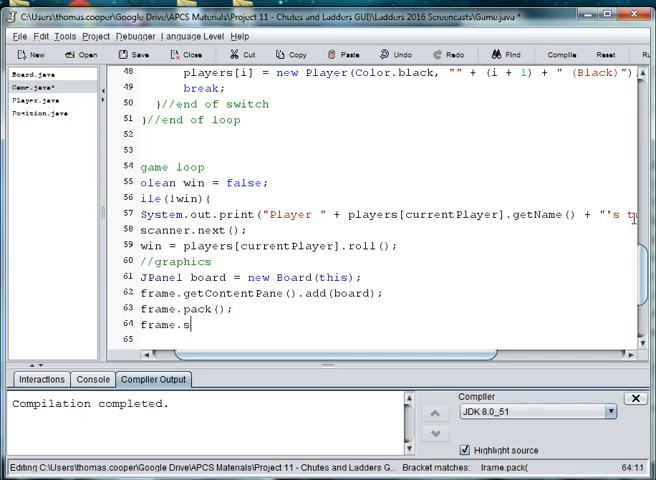
pyautogui.write('etVisible(true);')
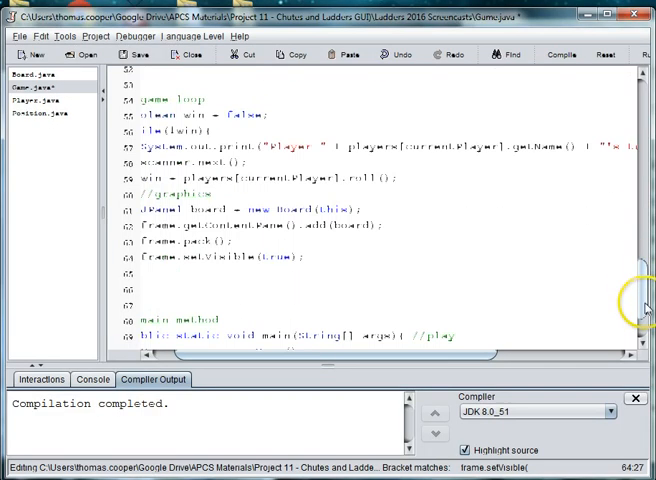
pyautogui.scroll(-3)
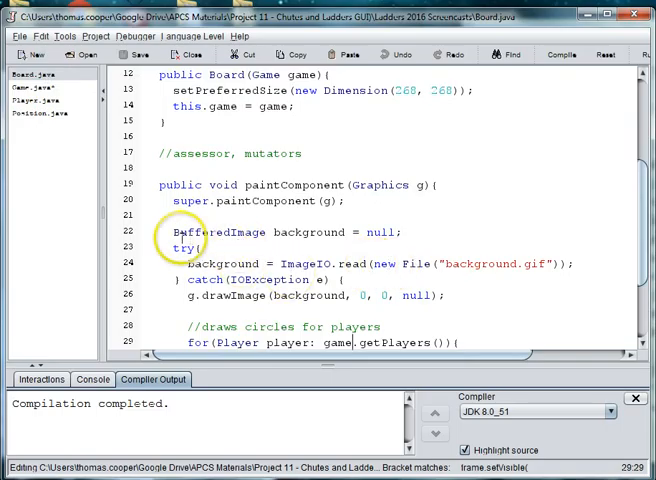
pyautogui.doubleClick(490, 264)
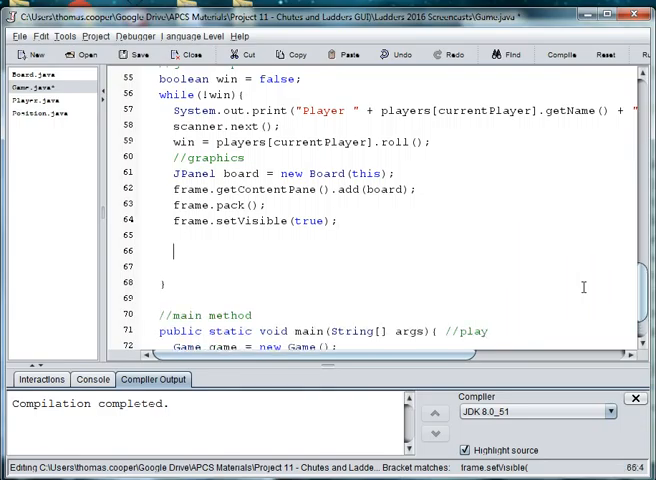
# - In if(!win), set currentPlayer = (currentPlayer + 1) % numPlayers and add an end-win-conditional comment
pyautogui.write('if(1')
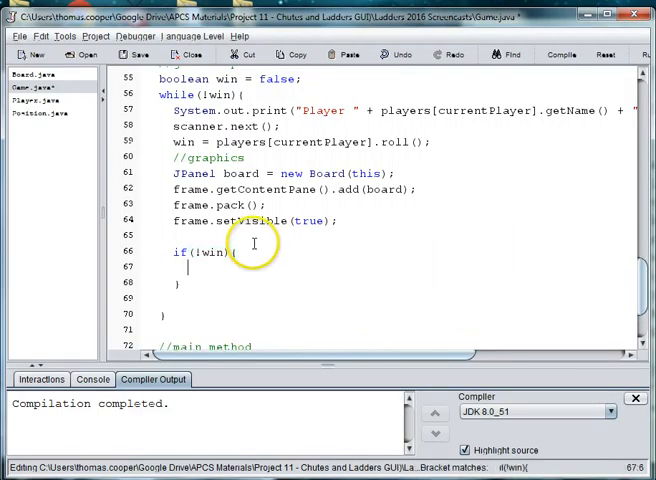
pyautogui.write('currentPlayer =')
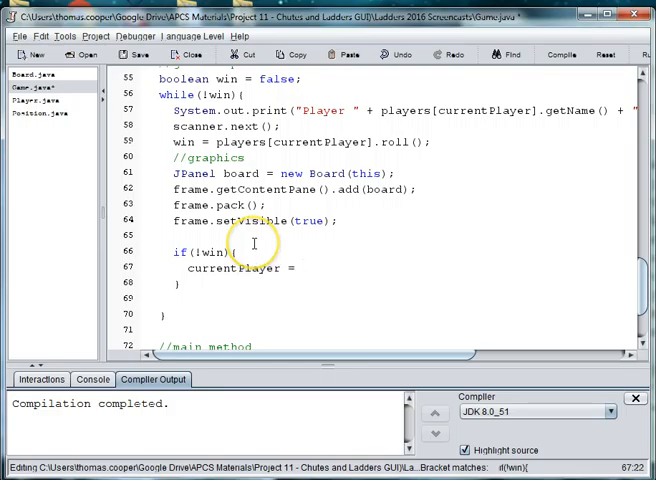
pyautogui.write('[cur')
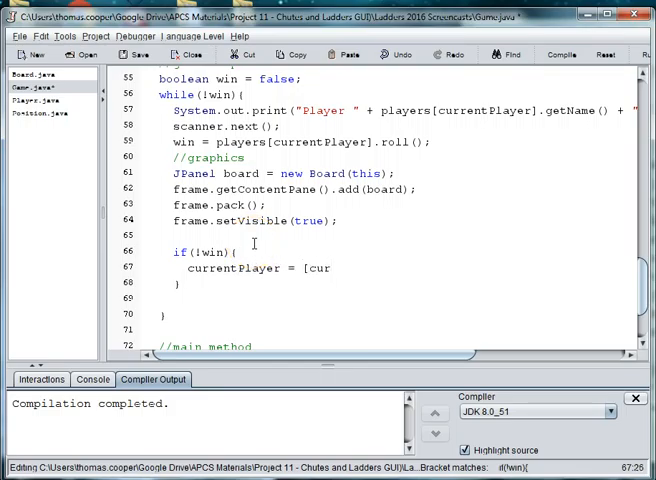
pyautogui.write('ren')
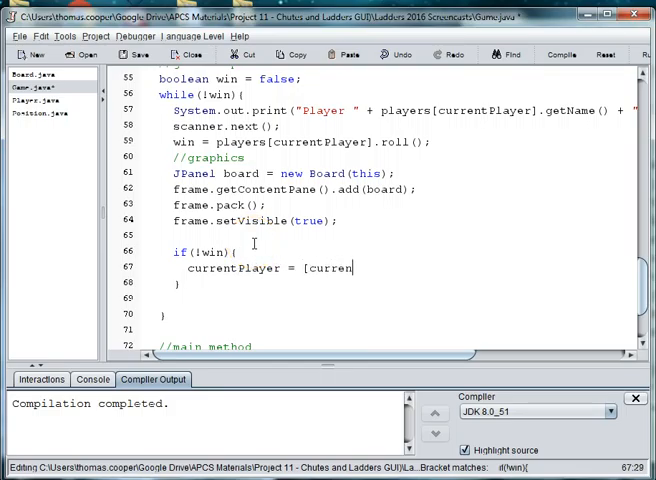
pyautogui.press('BackSpace')
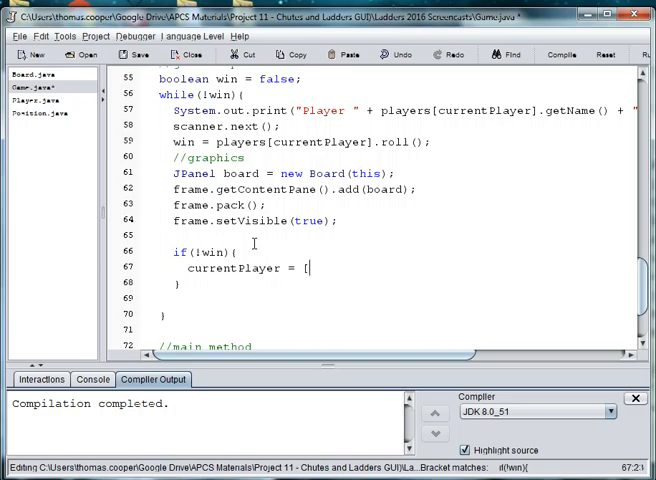
pyautogui.write('(current')
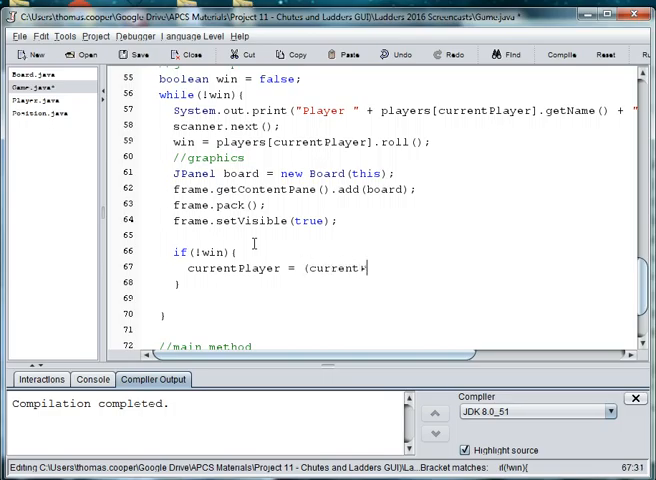
pyautogui.write('Player')
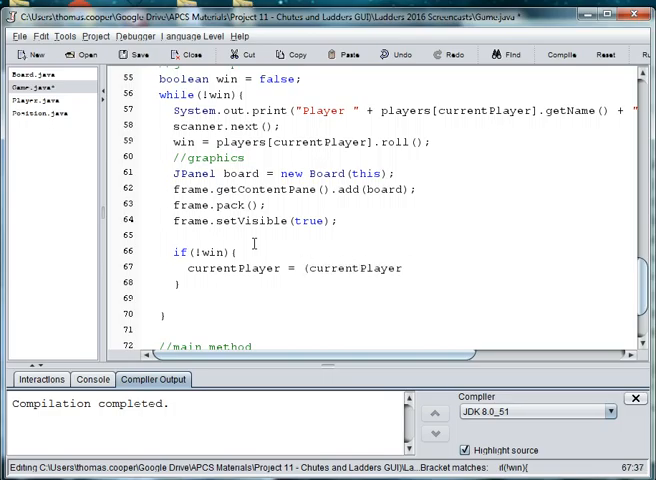
pyautogui.write('+ 1)')
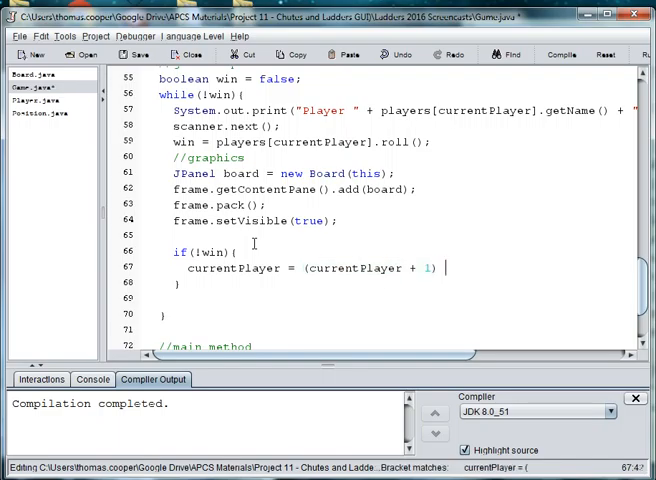
pyautogui.write('%')
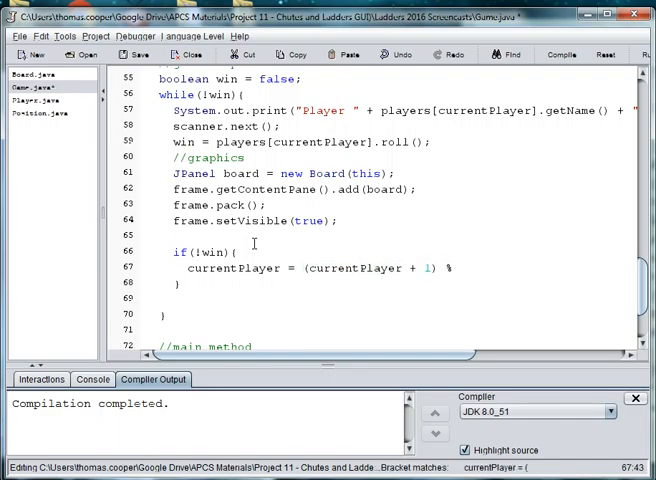
pyautogui.write('numPl')
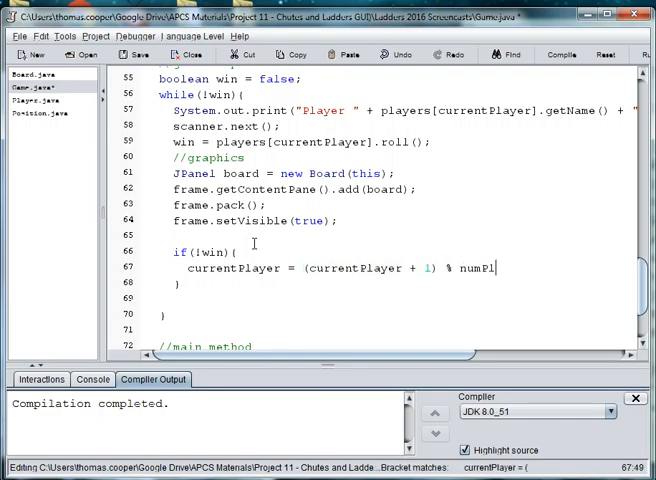
pyautogui.write('ayers;')
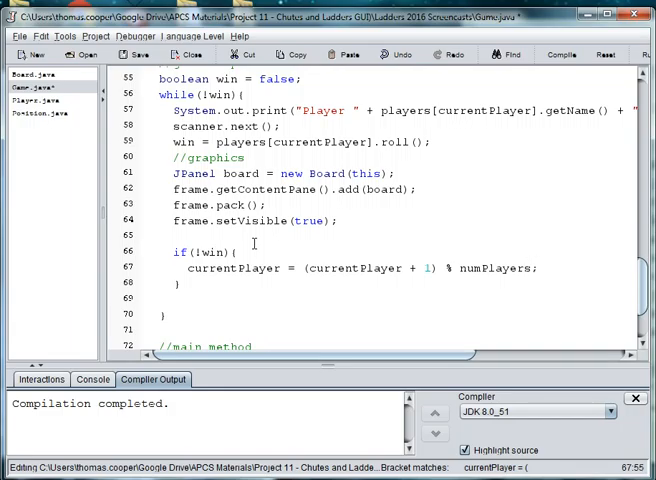
pyautogui.write('//increments')
pyautogui.click(397, 284)
pyautogui.write('//end')
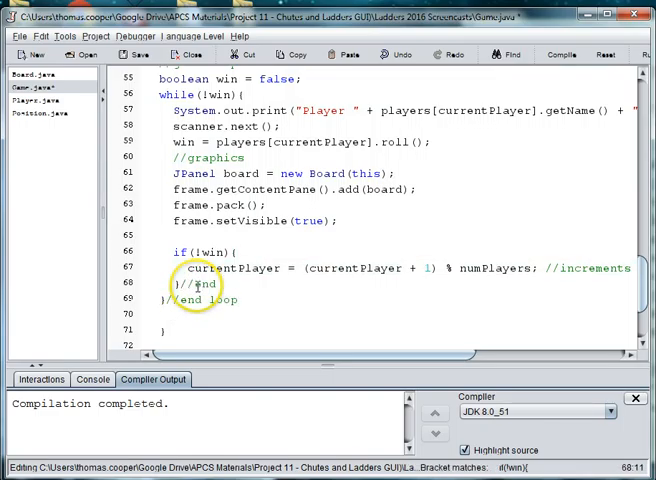
pyautogui.write('win conditional')
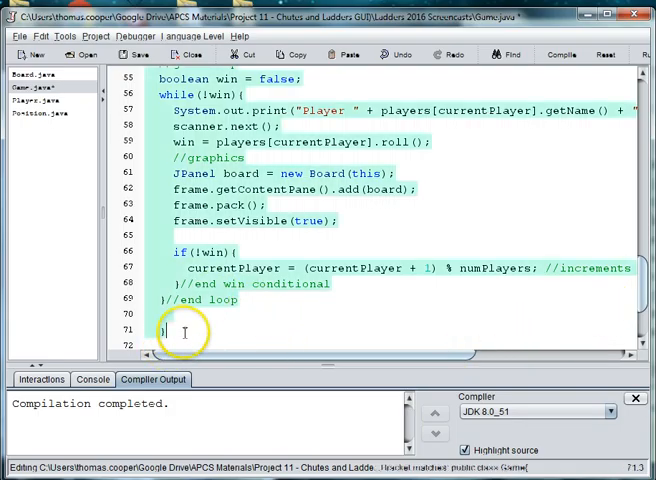
pyautogui.scroll(-3)
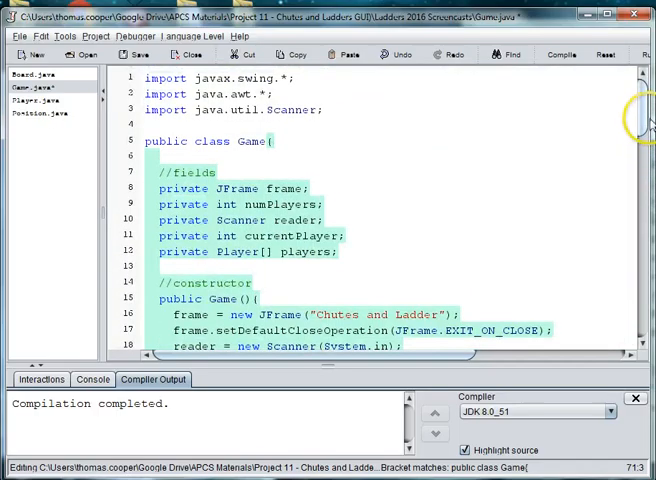
pyautogui.scroll(-3)
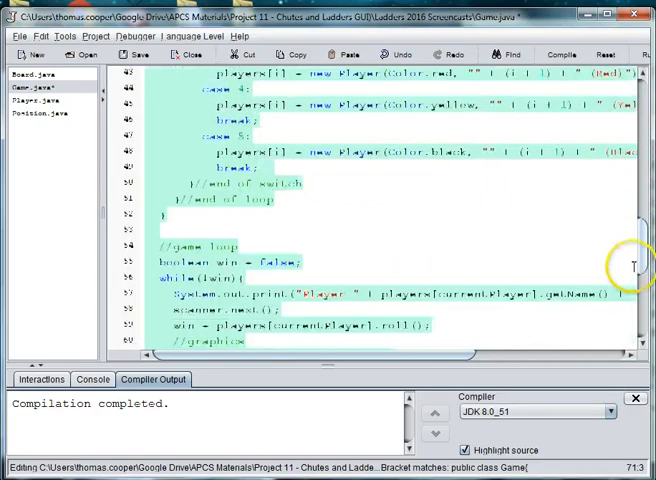
pyautogui.scroll(-3)
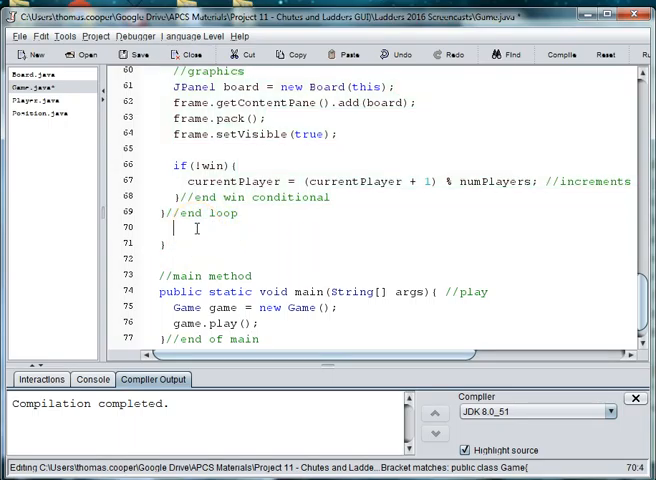
# - After //end loop, type System.out.println("Player " + players[currentPlayer].getName..
pyautogui.write('System.out.println("f')
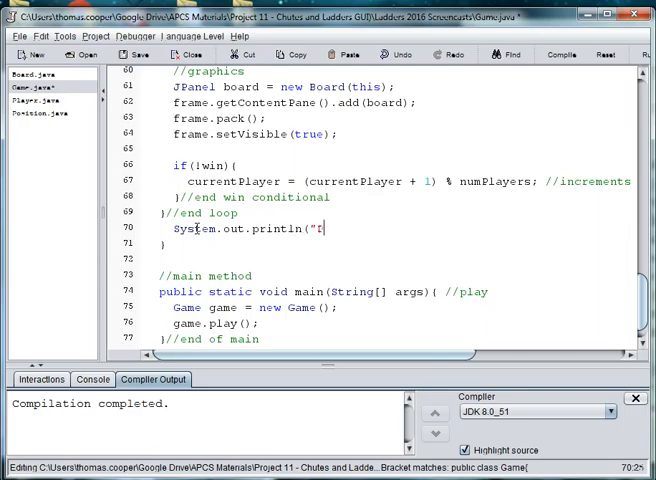
pyautogui.write('layer')
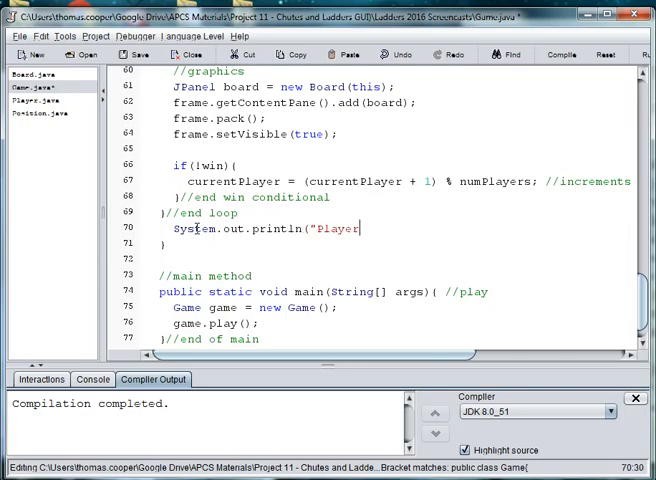
pyautogui.write('" = Players')
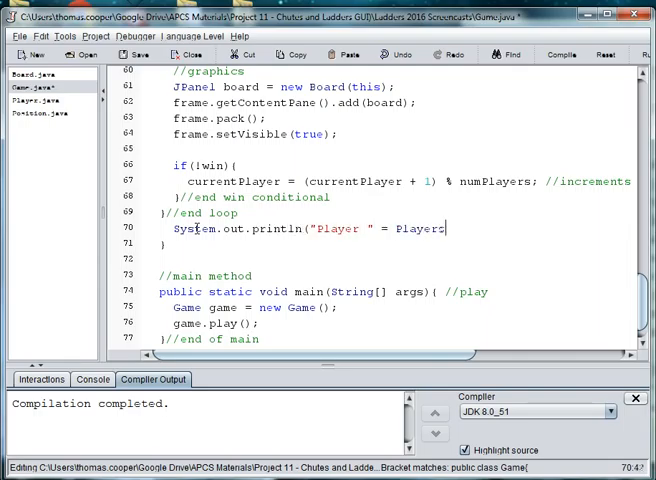
pyautogui.press('BackSpace')
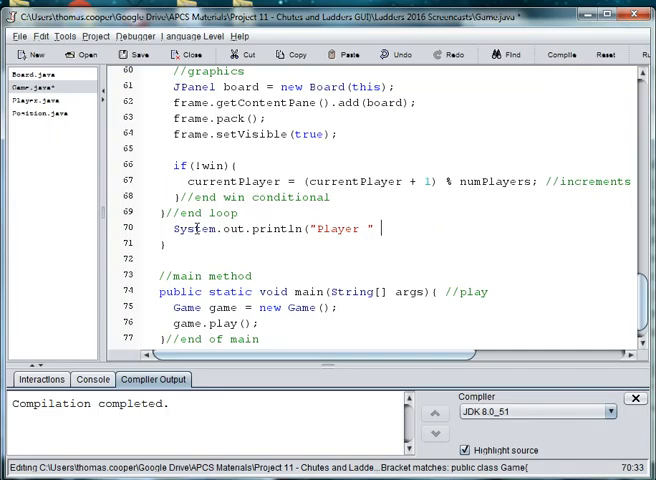
pyautogui.write('+ pl')
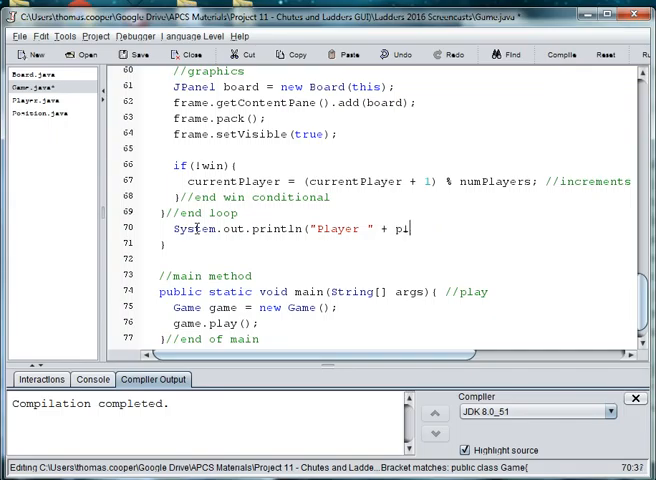
pyautogui.write('ayer')
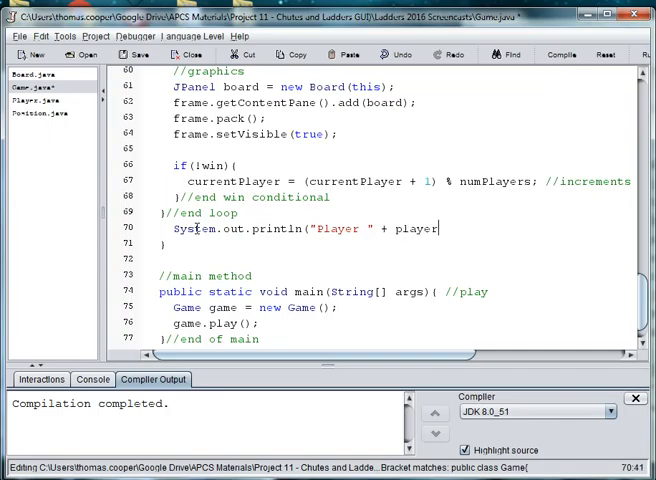
pyautogui.write('s[curren')
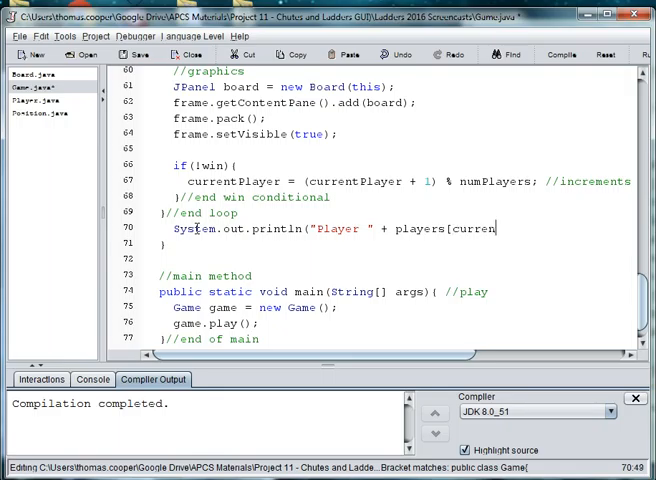
pyautogui.write('tPlayer')
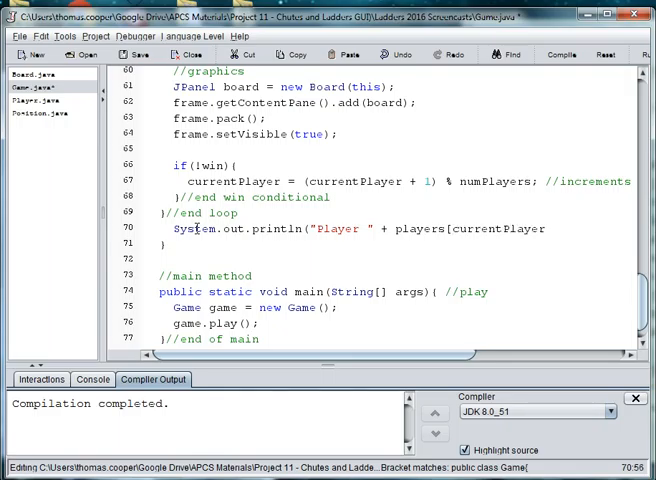
pyautogui.write('].getName')
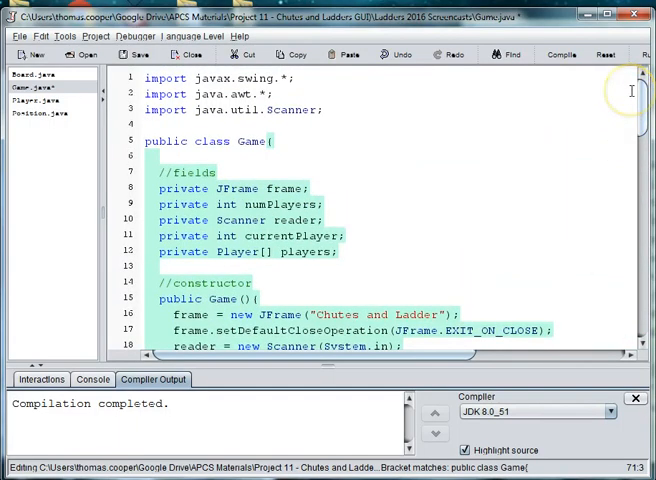
# - Type an '//end of play method' comment after the closing brace near line 52
pyautogui.scroll(-3)
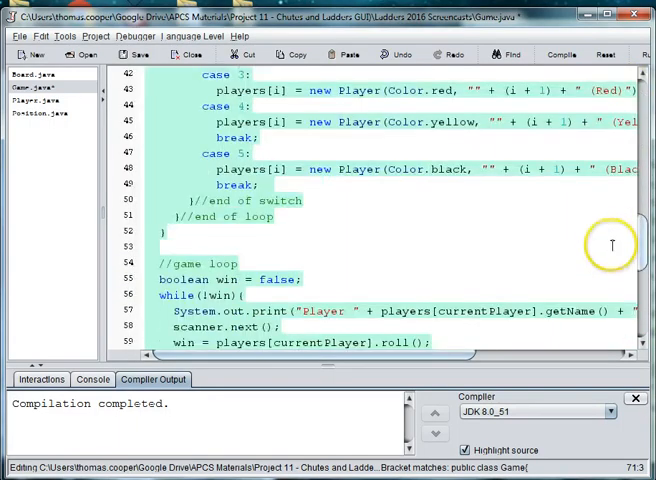
pyautogui.scroll(-3)
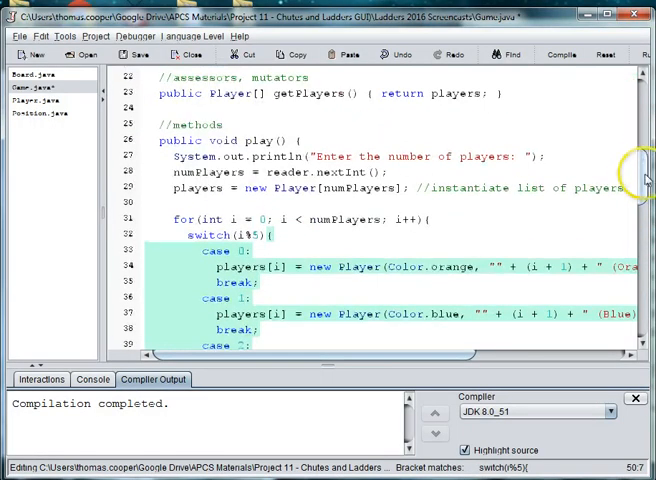
pyautogui.scroll(-3)
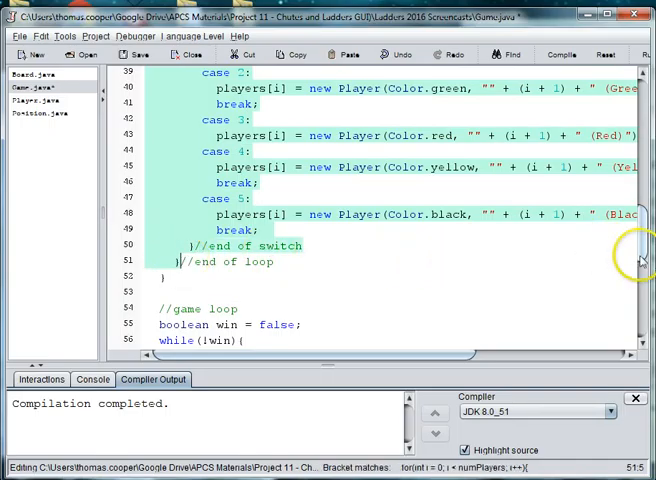
pyautogui.scroll(3)
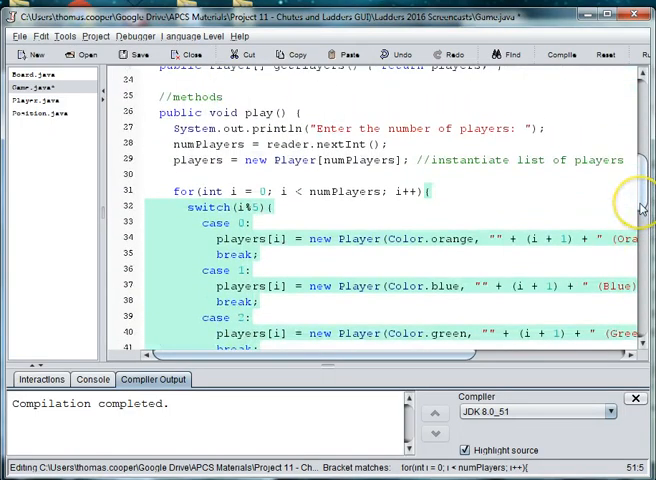
pyautogui.scroll(-3)
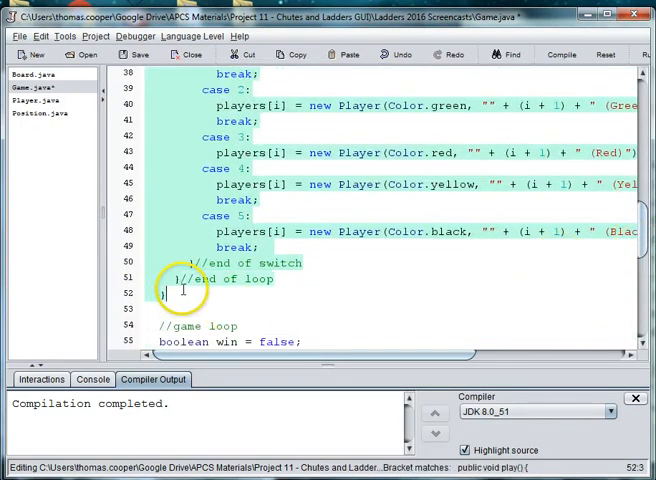
pyautogui.write('//enf of play method')
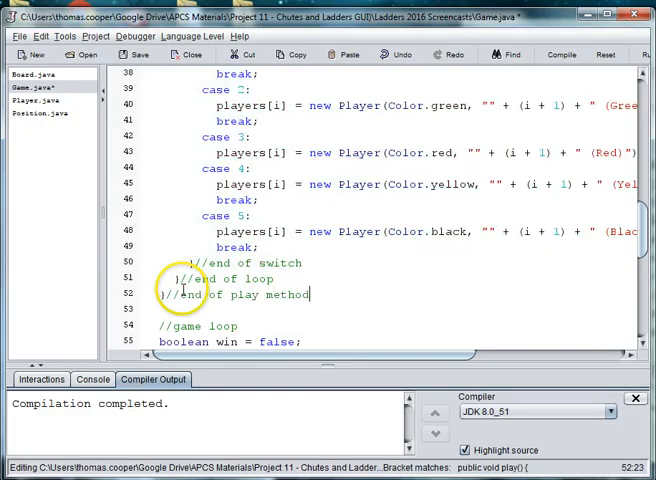
pyautogui.scroll(3)
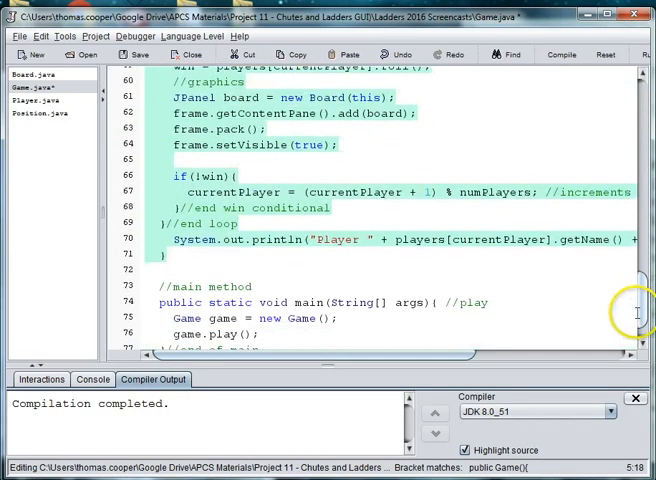
pyautogui.scroll(-3)
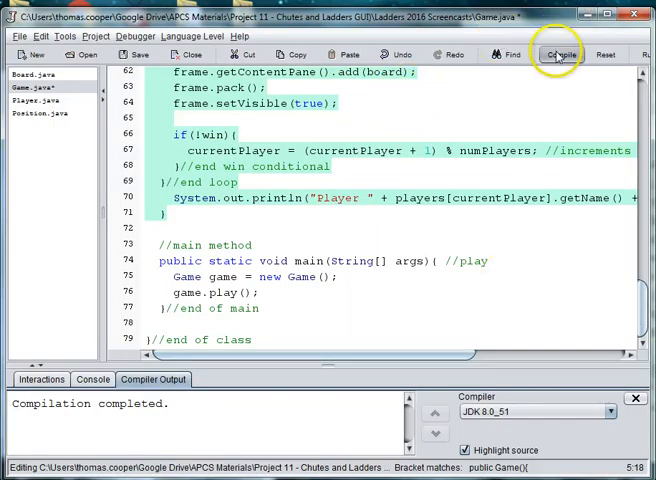
# - Compile Game.java and type a 'create the play…' comment
pyautogui.click(560, 54)
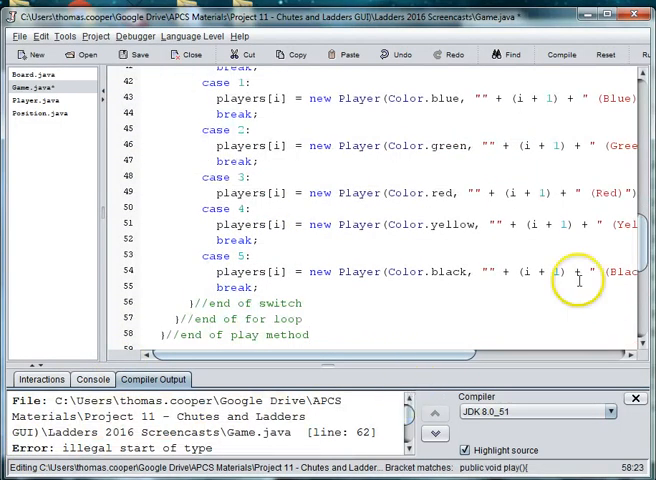
pyautogui.moveTo(645, 262)
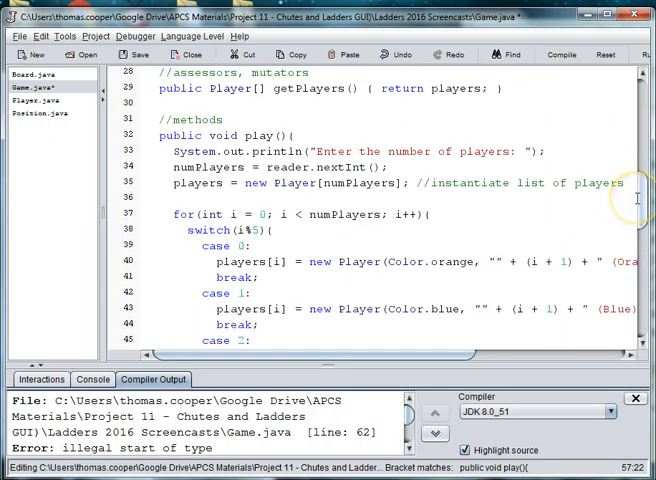
pyautogui.moveTo(325, 132)
pyautogui.write('//')
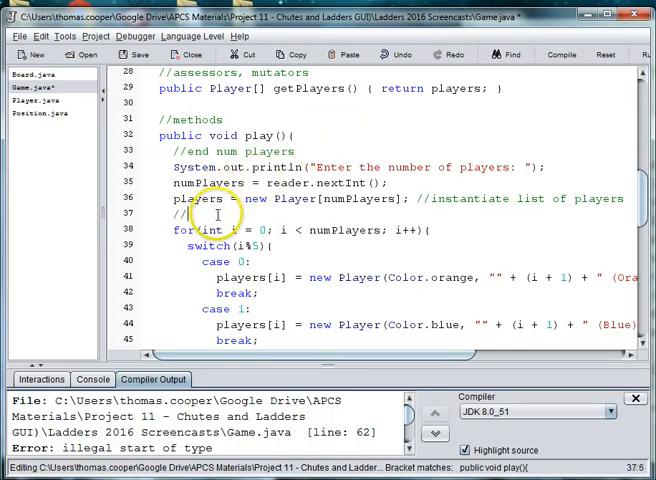
pyautogui.write('create the players')
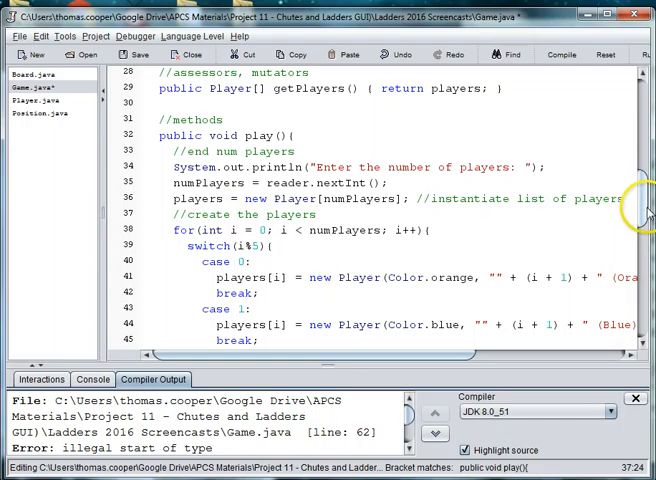
pyautogui.scroll(-3)
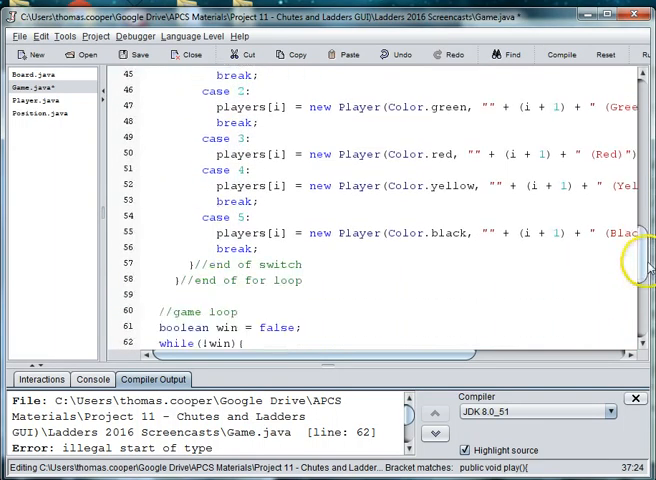
pyautogui.scroll(-3)
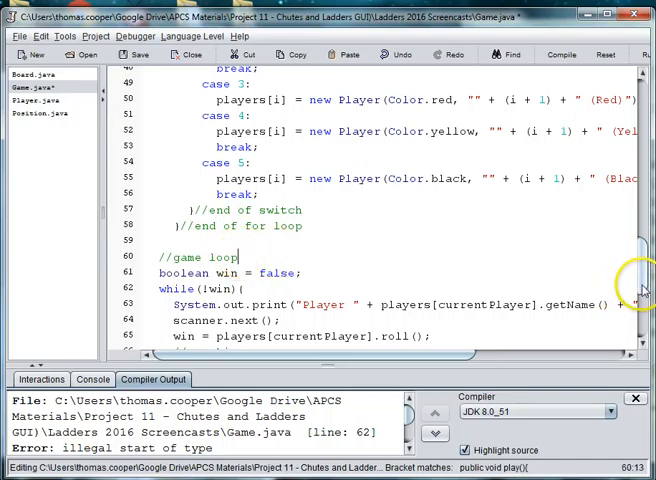
pyautogui.scroll(-3)
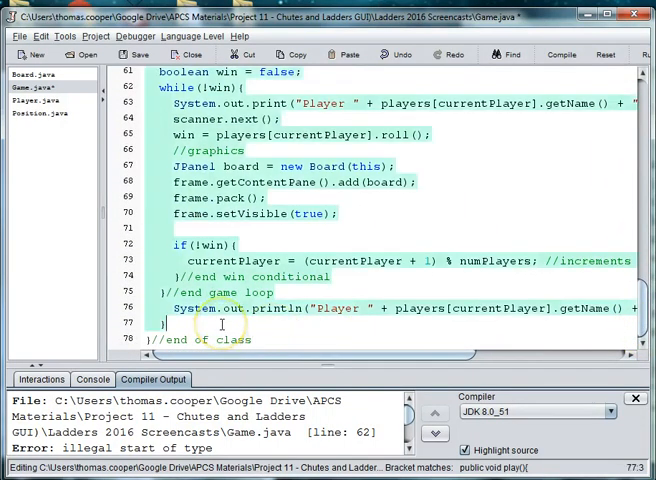
# - Add '//end of play method' after the play method's closing brace
pyautogui.write('//end of play method')
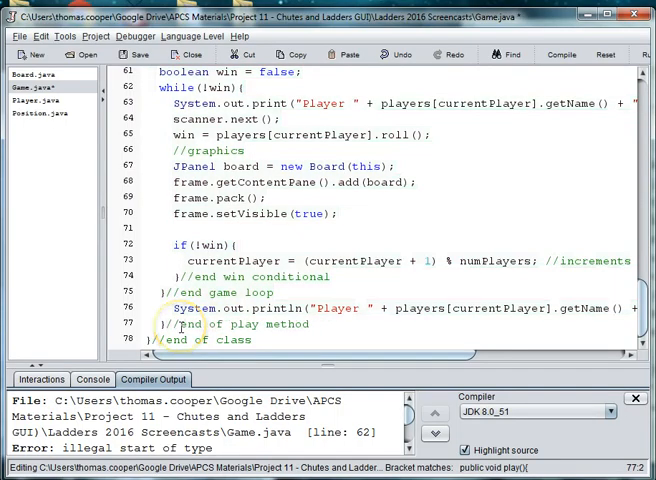
pyautogui.moveTo(178, 327); pyautogui.dragTo(463, 307)
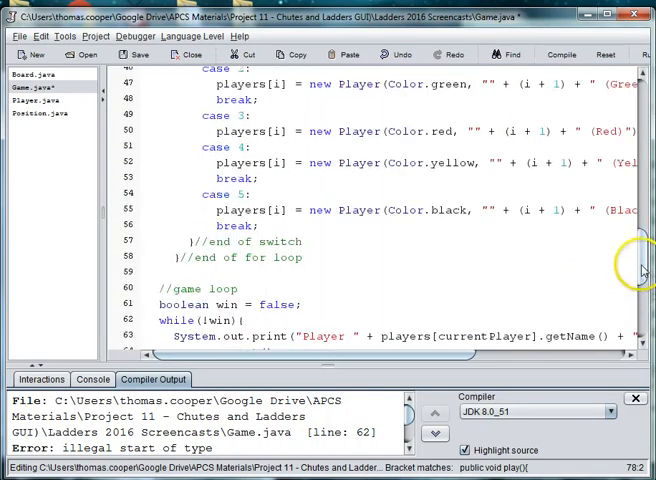
pyautogui.scroll(-3)
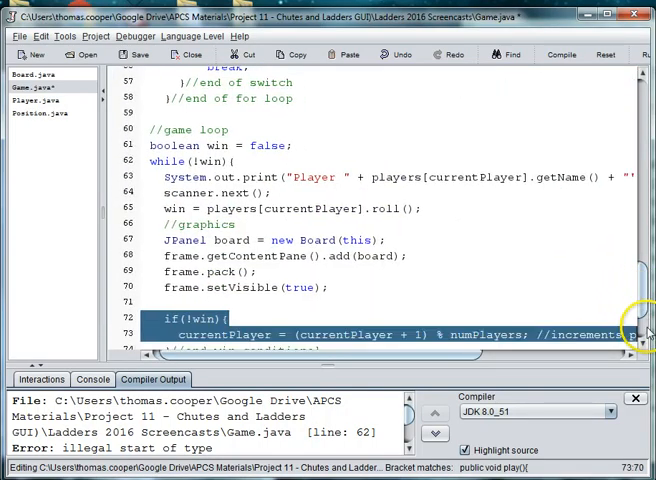
pyautogui.scroll(-3)
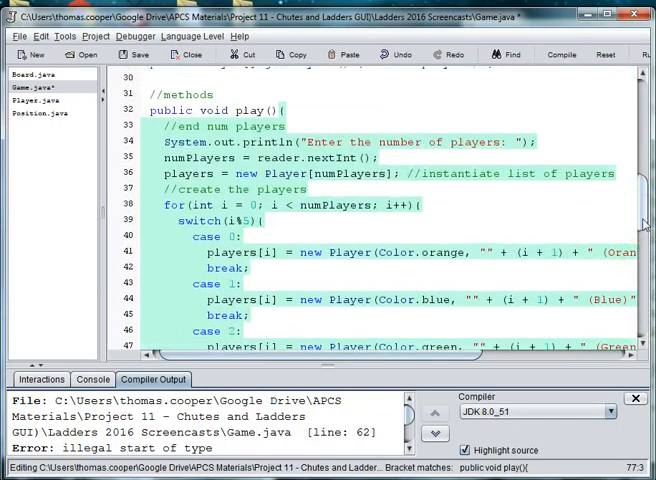
# - Save and compile to show the line 64 scanner error, then add '//type in something'
pyautogui.click(561, 54)
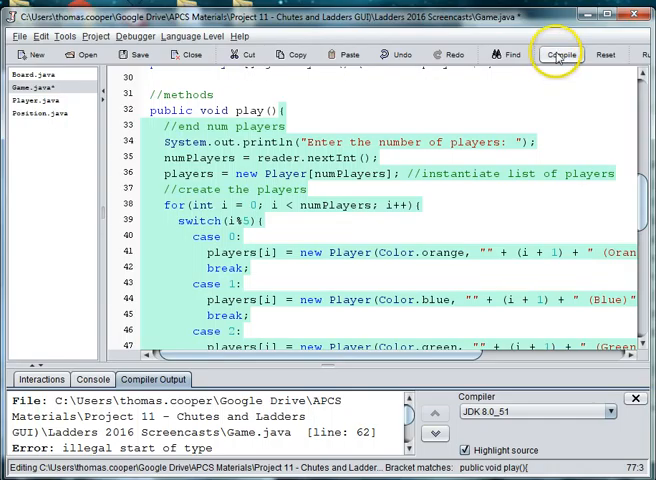
pyautogui.click(558, 54)
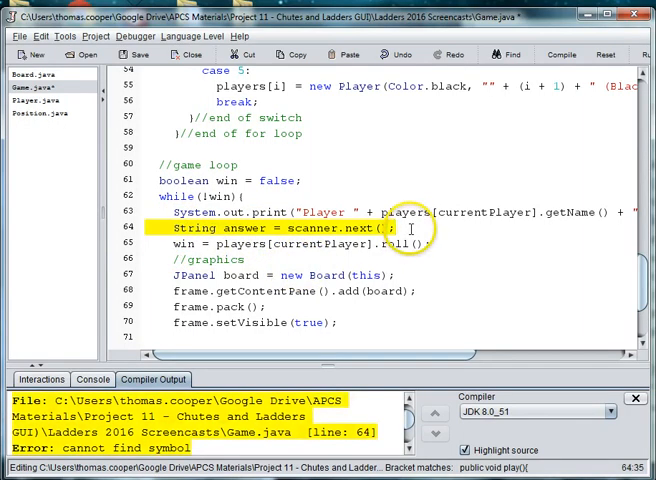
pyautogui.write('//type in')
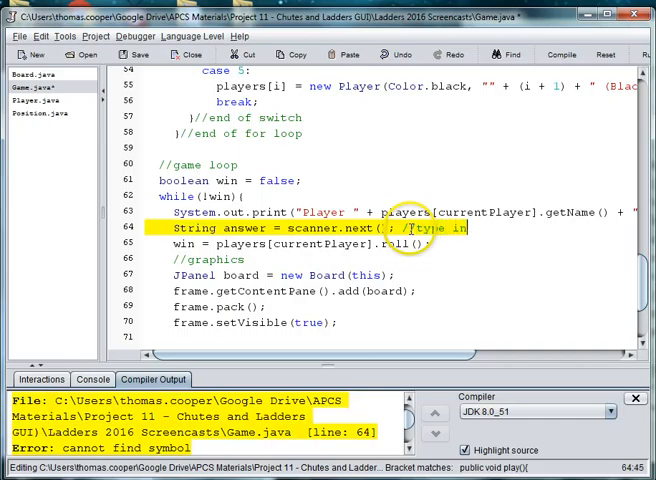
pyautogui.write('something')
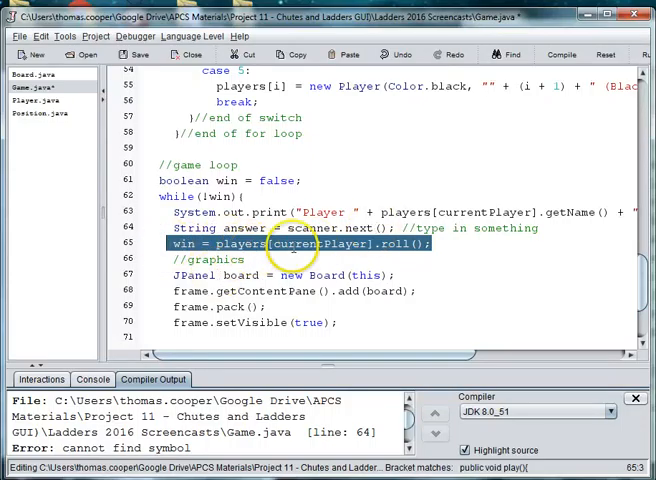
# - Save all, replace undefined 'scanner' with reader on line 64, and recompile cleanly
pyautogui.click(561, 54)
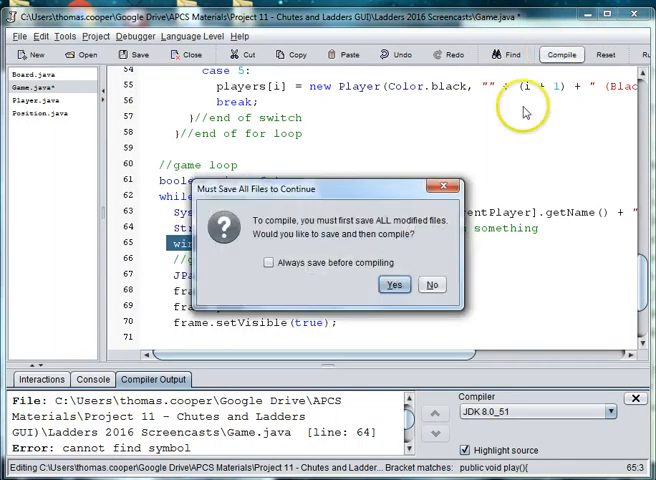
pyautogui.click(394, 284)
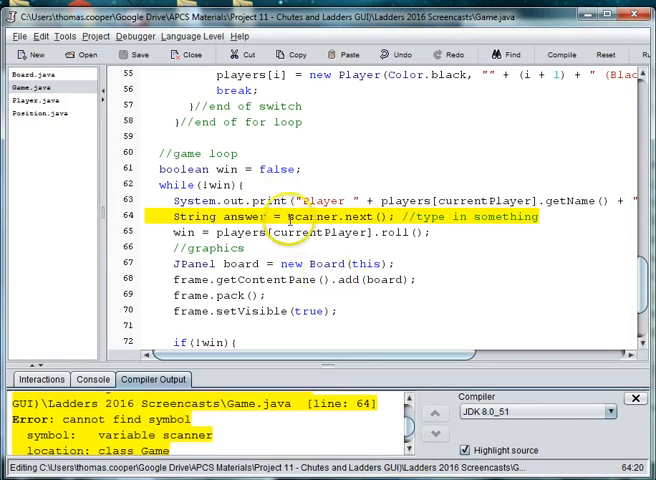
pyautogui.doubleClick(305, 217)
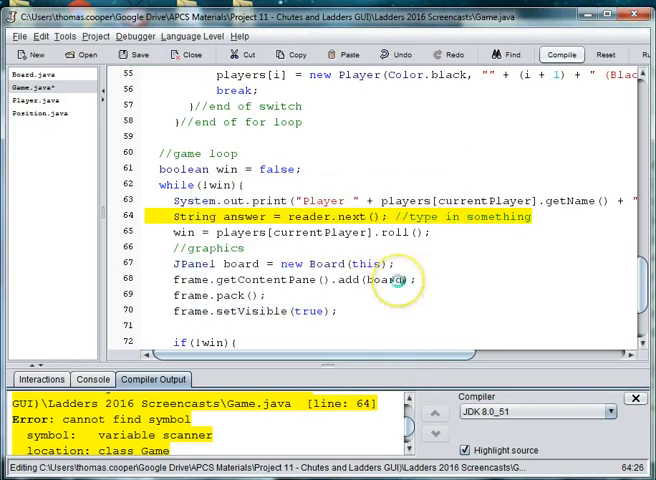
pyautogui.click(560, 54)
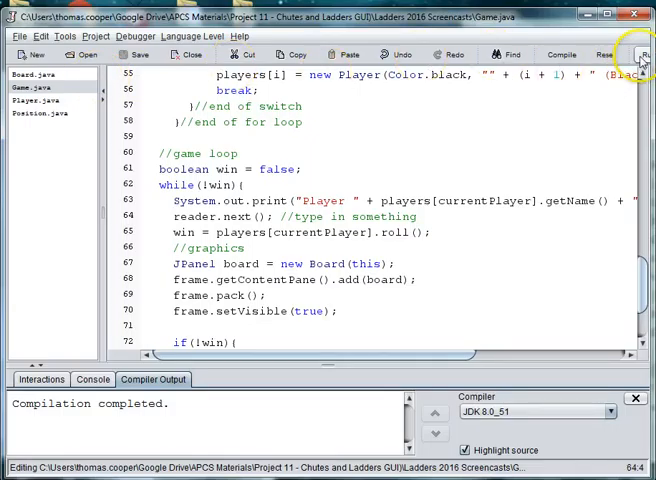
# - Run the game and enter 2 as the number of players
pyautogui.click(643, 54)
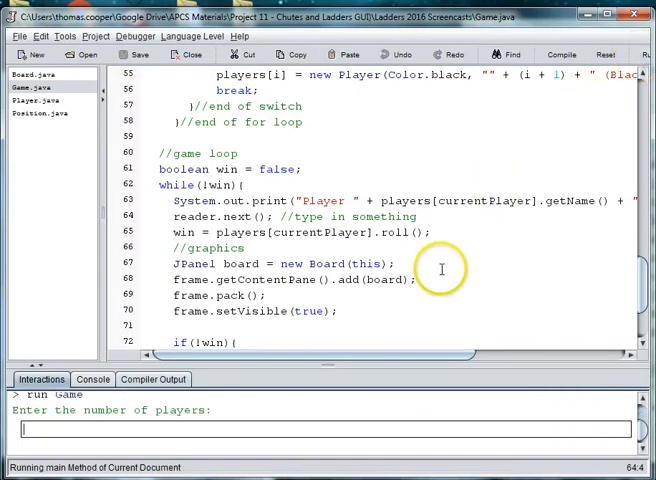
pyautogui.write('2')
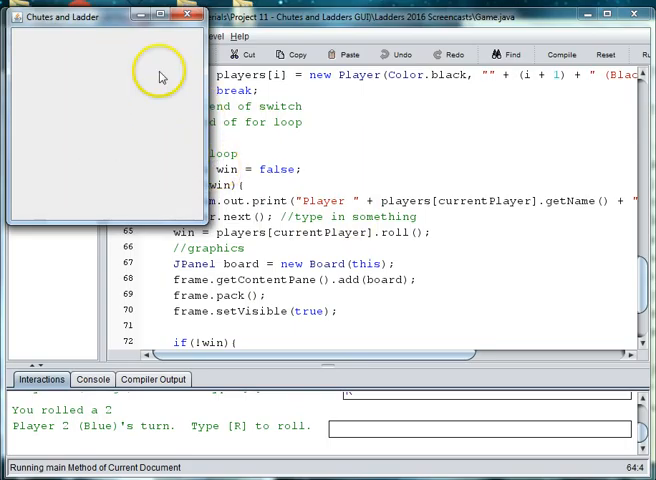
pyautogui.moveTo(75, 105)
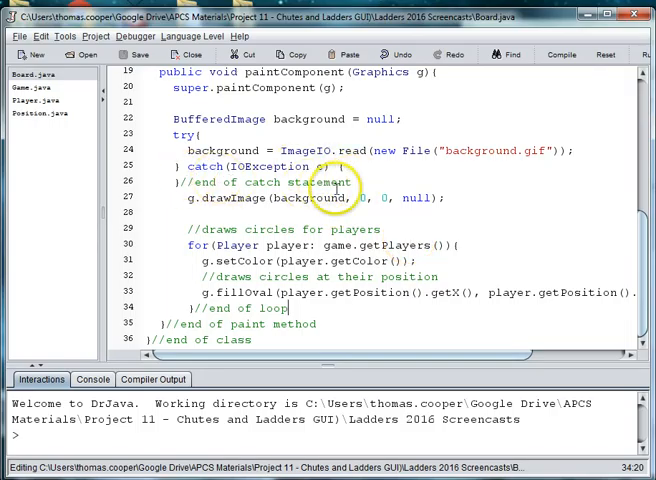
# - Inspect Board.java's paintComponent code, then recompile all game classes
pyautogui.tripleClick(260, 182)
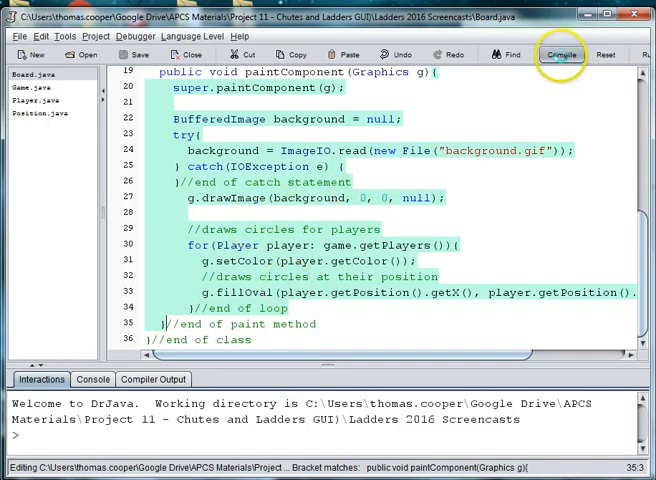
pyautogui.click(561, 54)
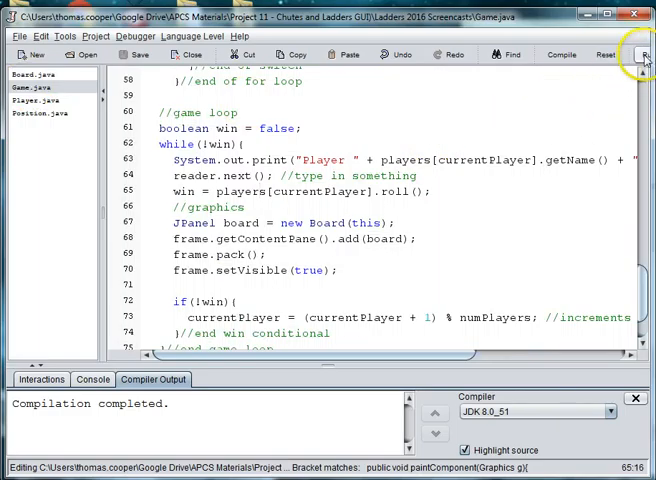
# - Rerun the game to show the board with blue and orange pieces
pyautogui.click(644, 54)
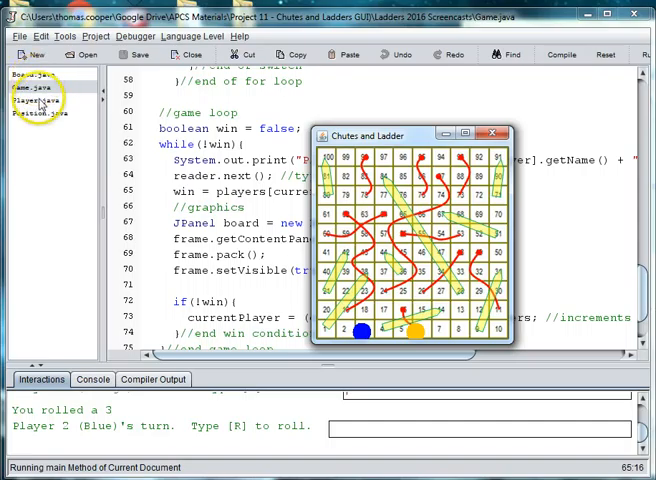
# - In Position.java, change 25 to 27 and 245 to 243 in getX and getY
pyautogui.click(35, 112)
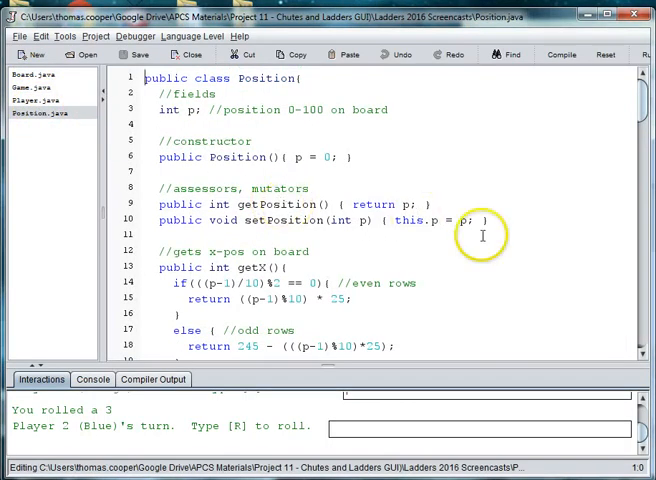
pyautogui.moveTo(609, 250)
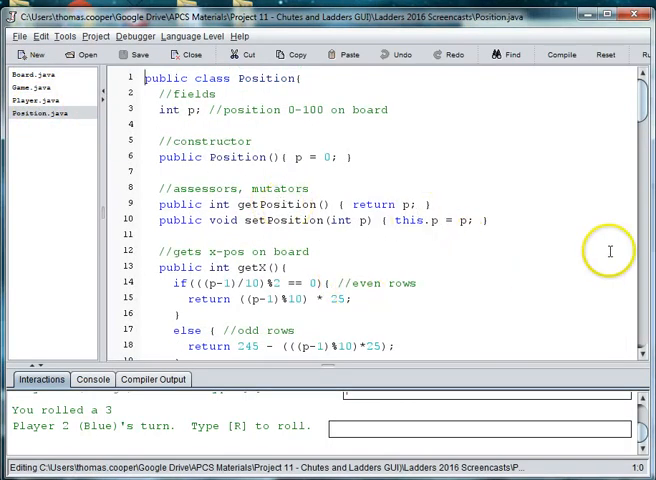
pyautogui.scroll(-3)
pyautogui.write('7')
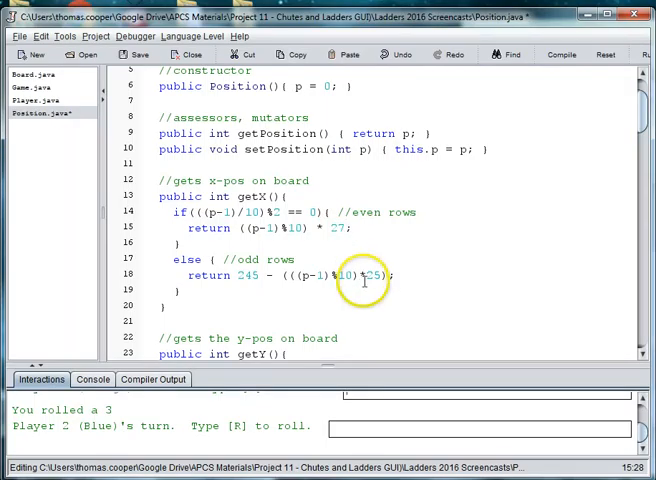
pyautogui.write('27')
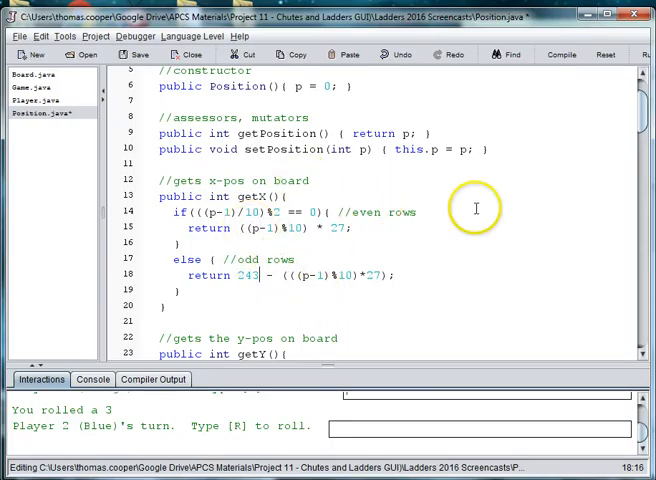
pyautogui.scroll(-3)
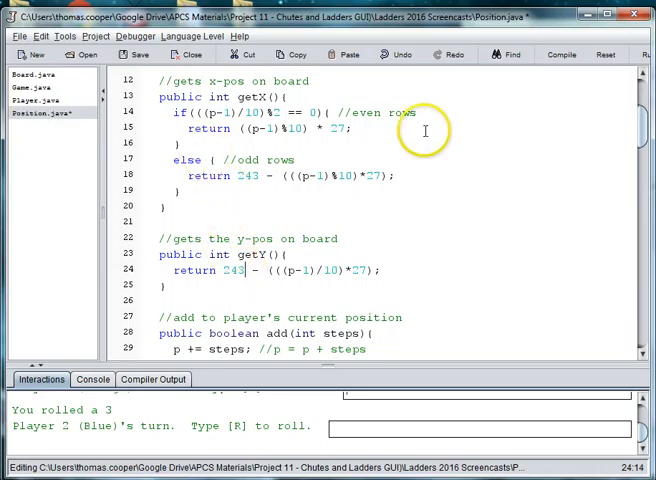
# - Save and compile Position.java, switch to Game.java, and roll with R
pyautogui.click(561, 54)
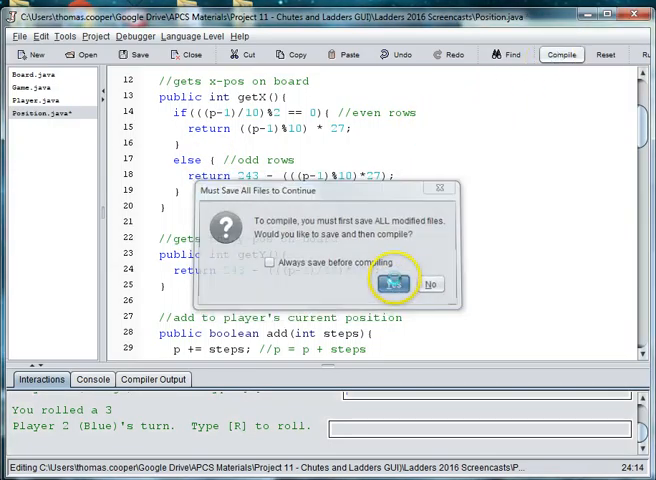
pyautogui.click(390, 284)
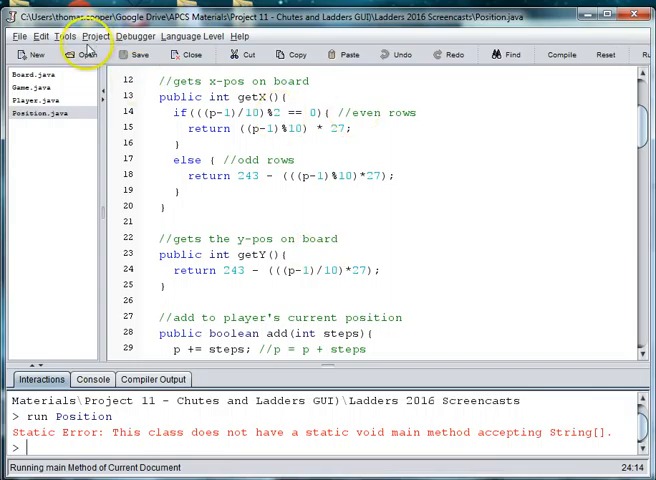
pyautogui.click(36, 87)
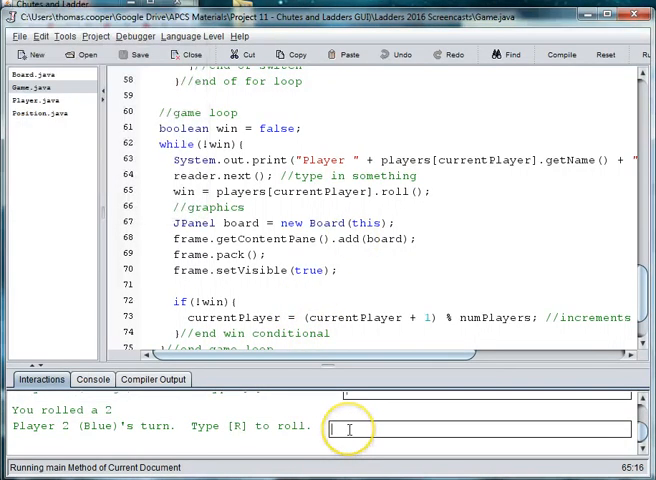
pyautogui.write('R')
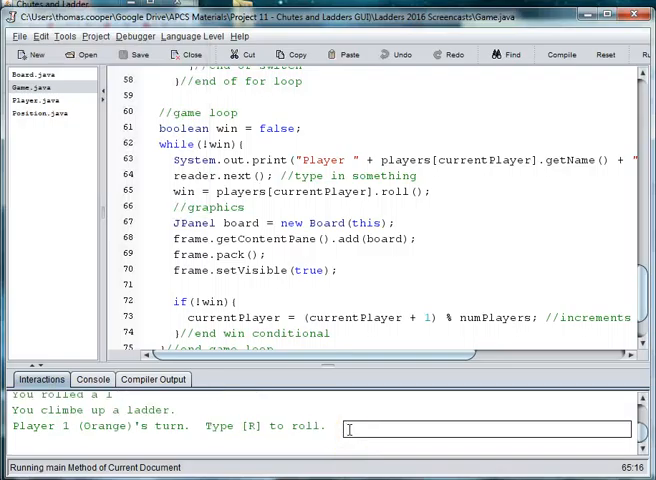